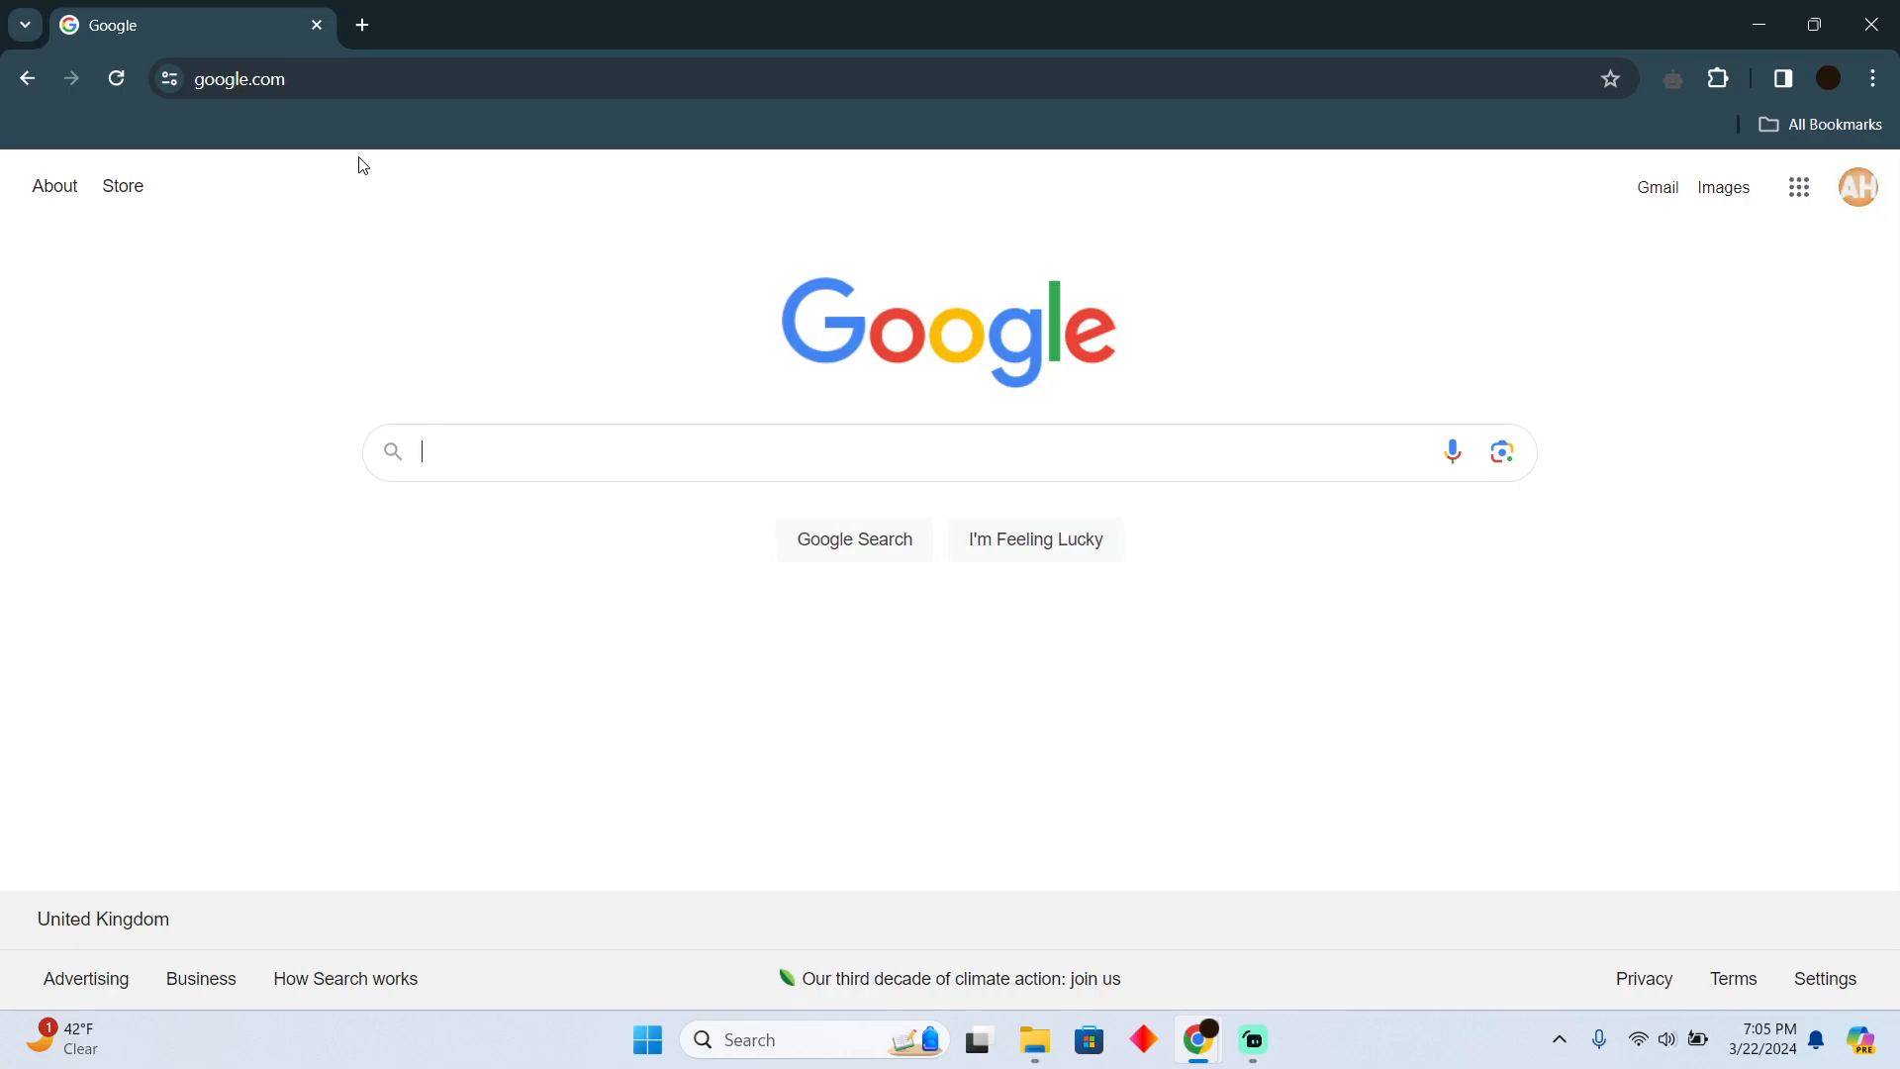
- Search Google for 'hilton' and go to the Hilton Hotels & Resorts site from the suggestions
{"action": "type", "text": "h"}
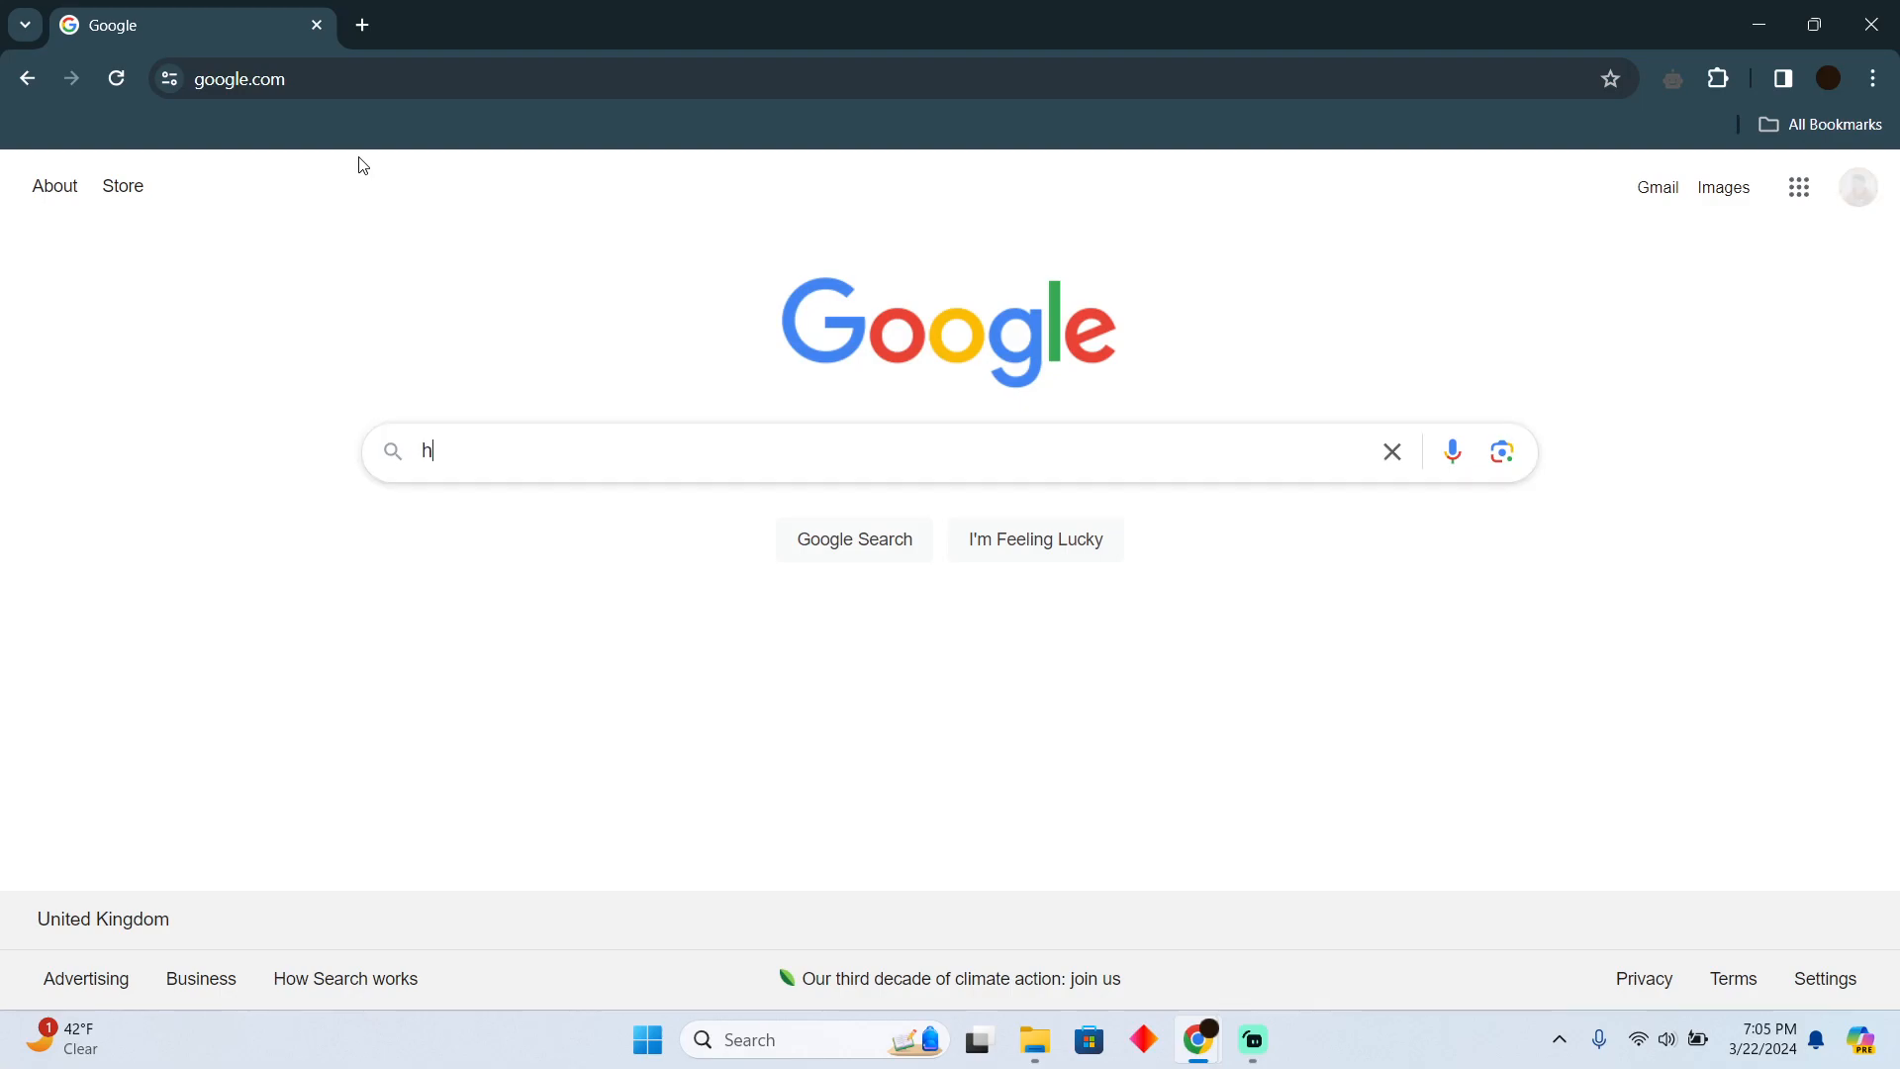
{"action": "type", "text": "ilton"}
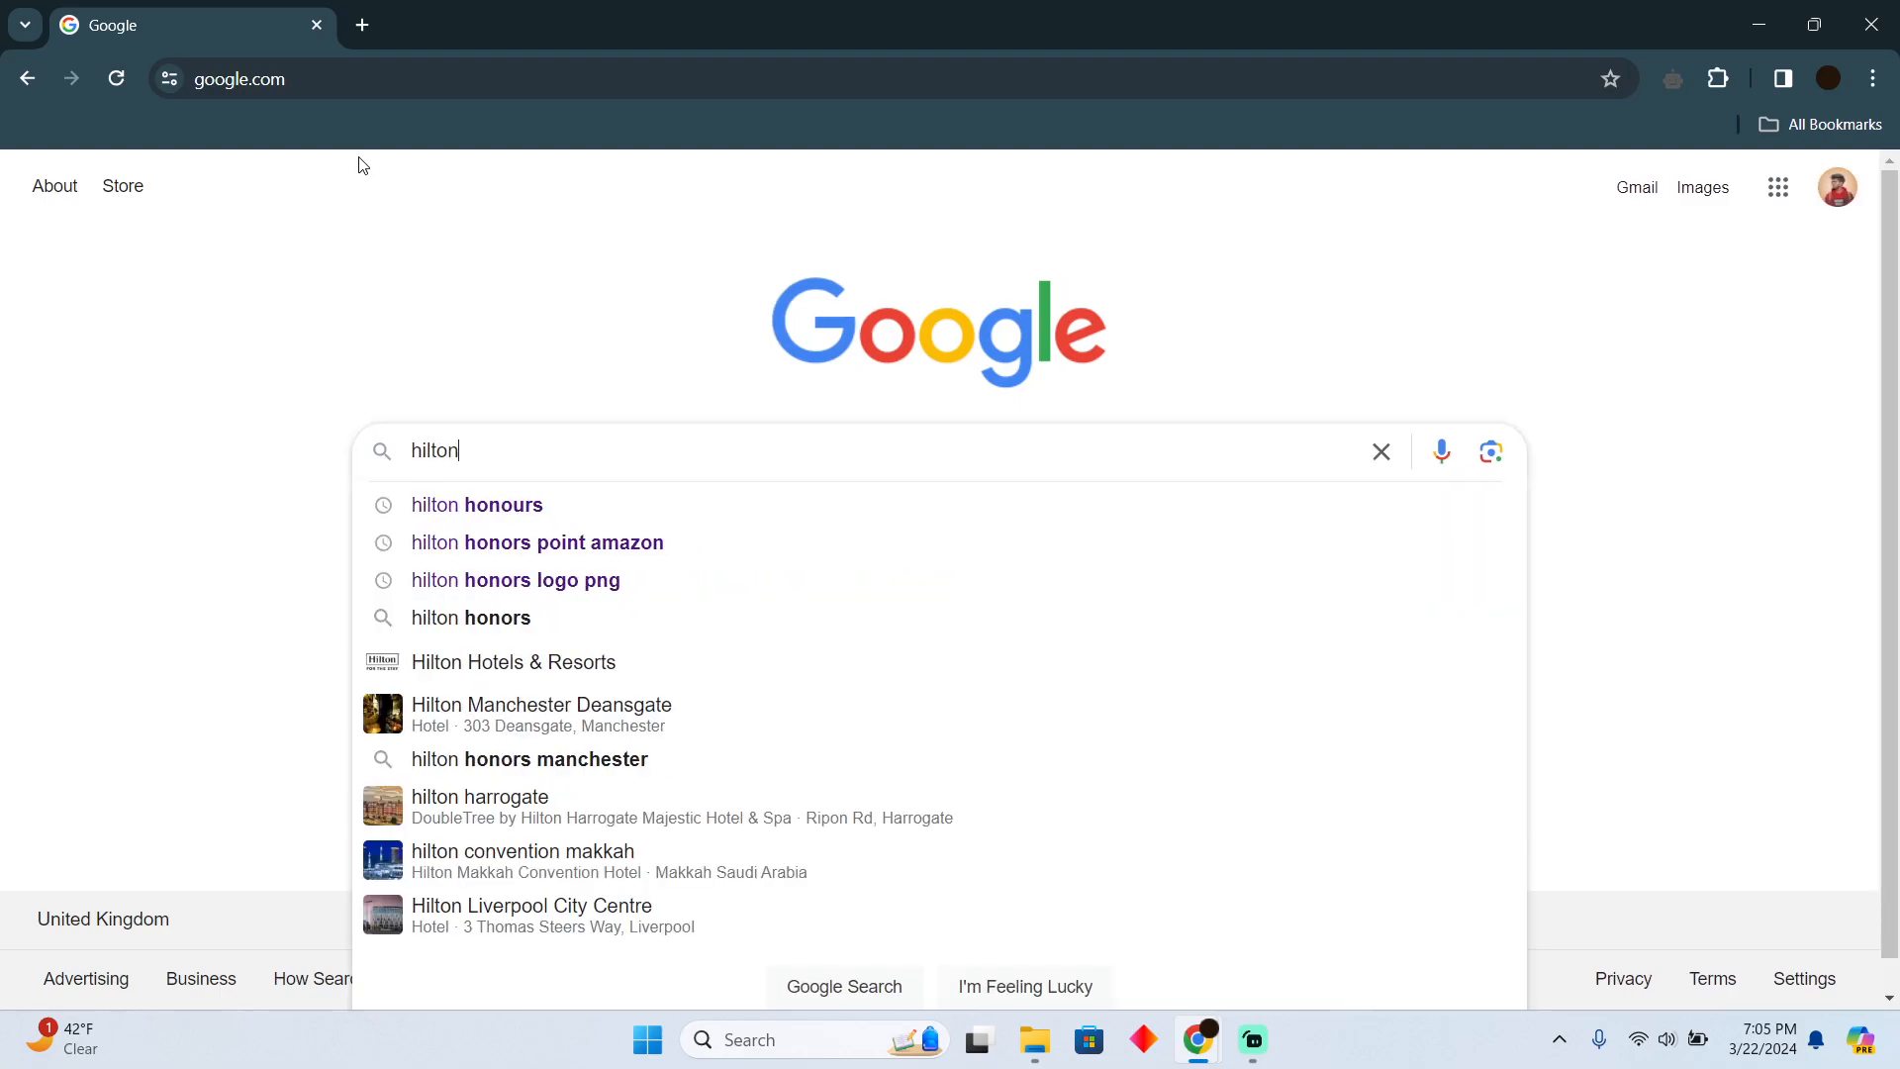
{"action": "left_click", "coordinate": [477, 505]}
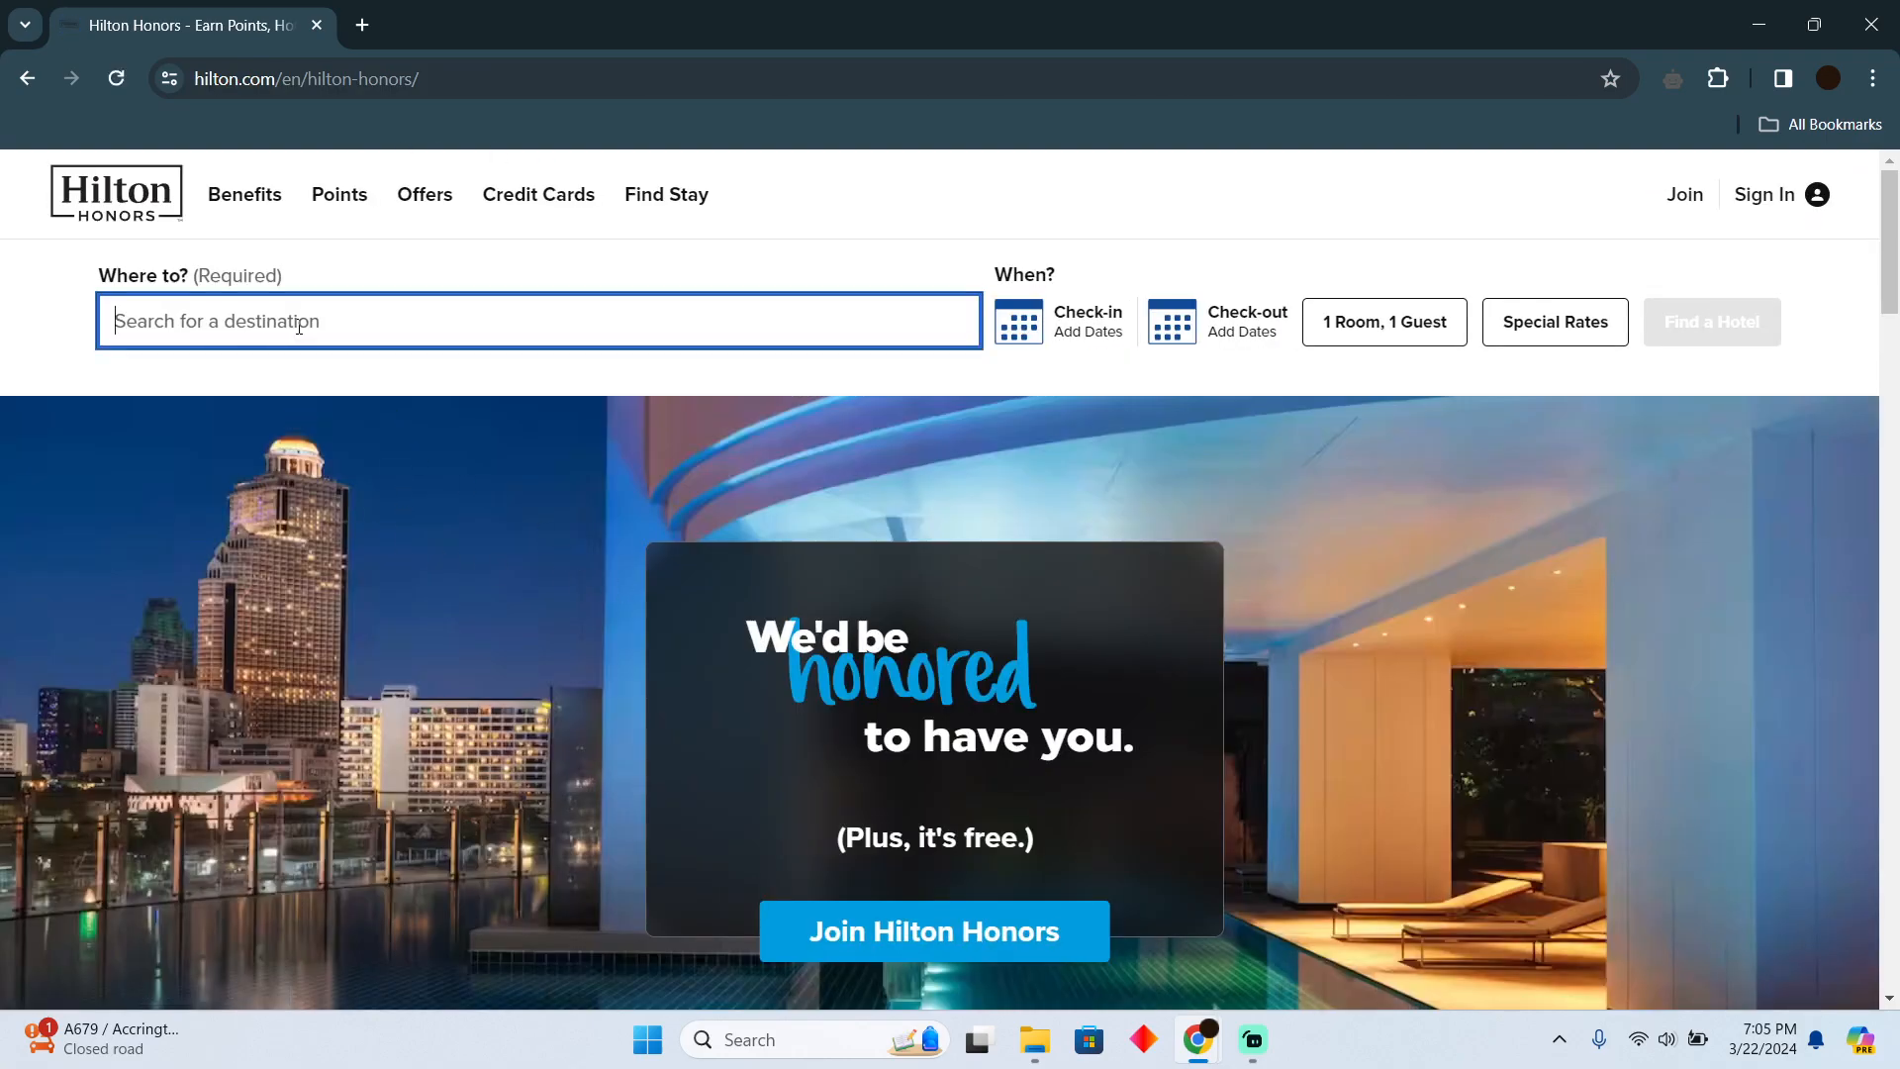
- Search Hilton stays in Barcelona, Catalonia, ES and reach Alexandra Barcelona's available rooms
{"action": "type", "text": "barcelon"}
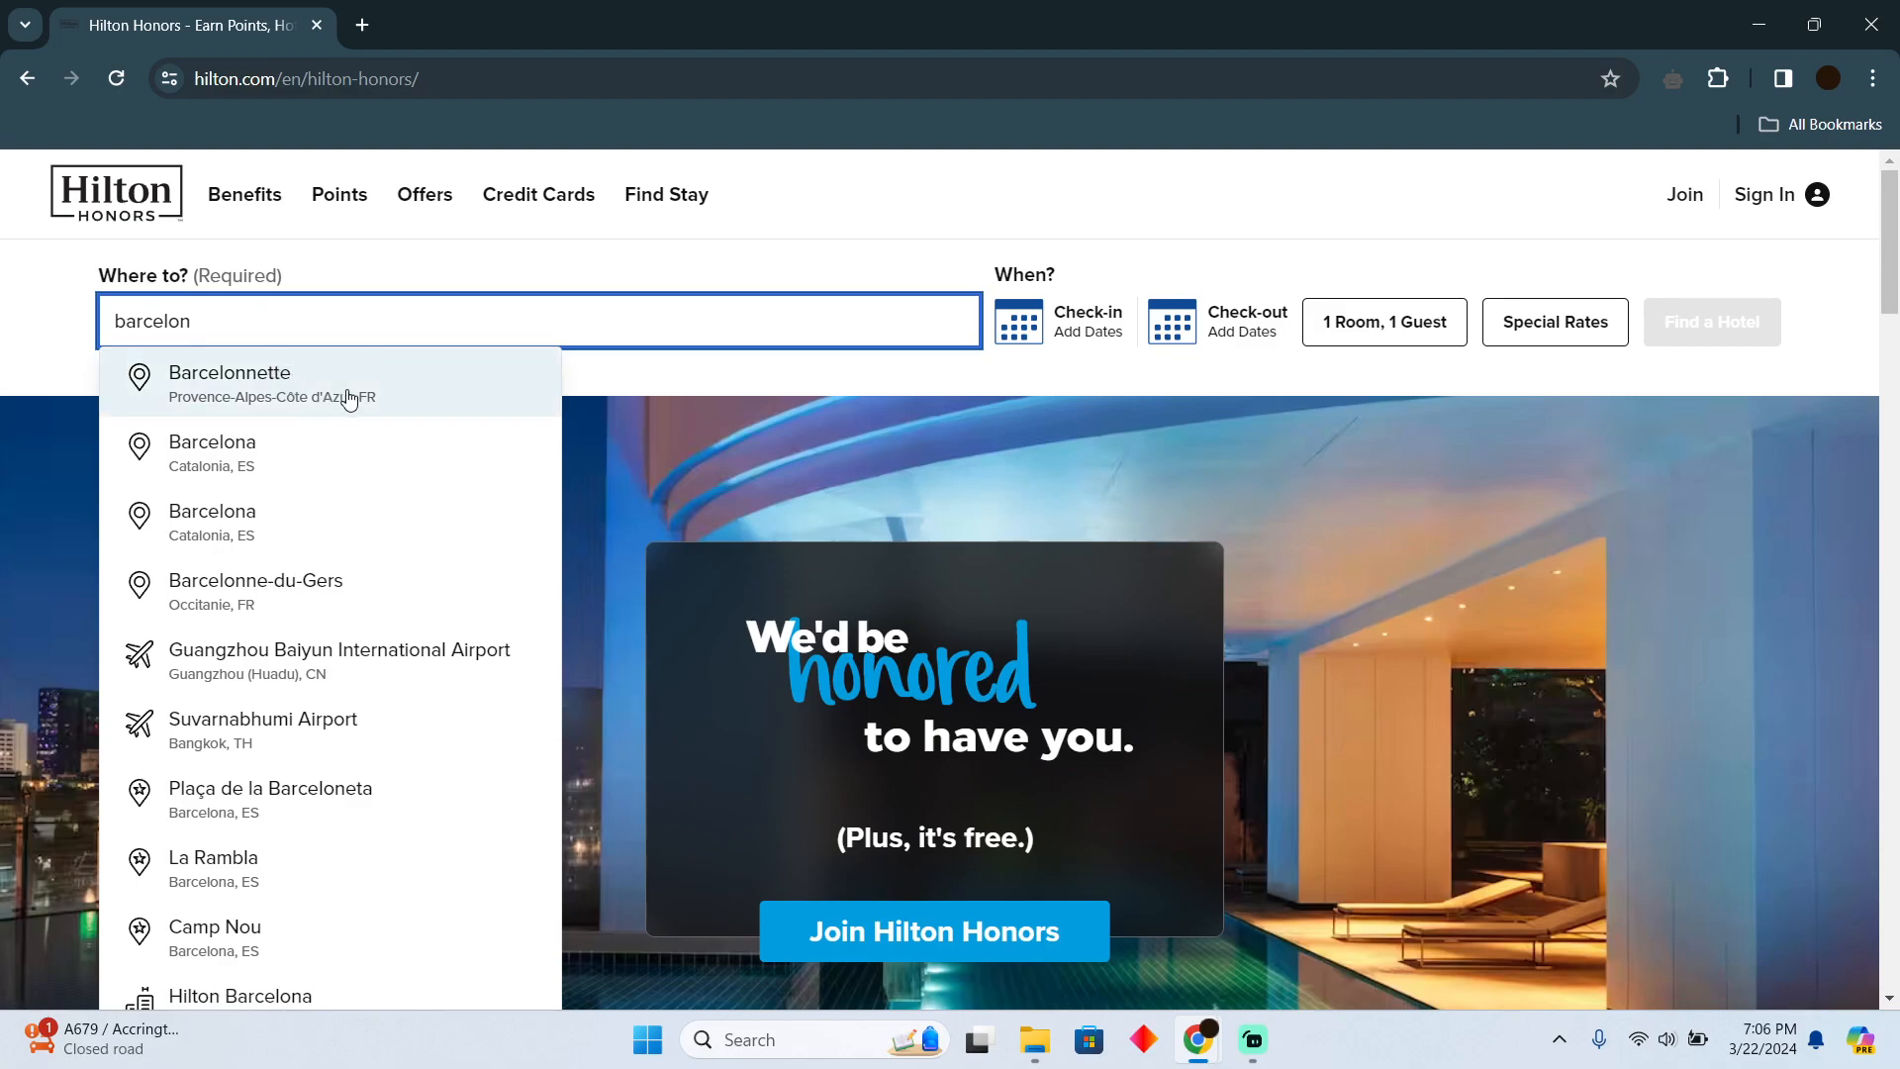
{"action": "left_click", "coordinate": [211, 453]}
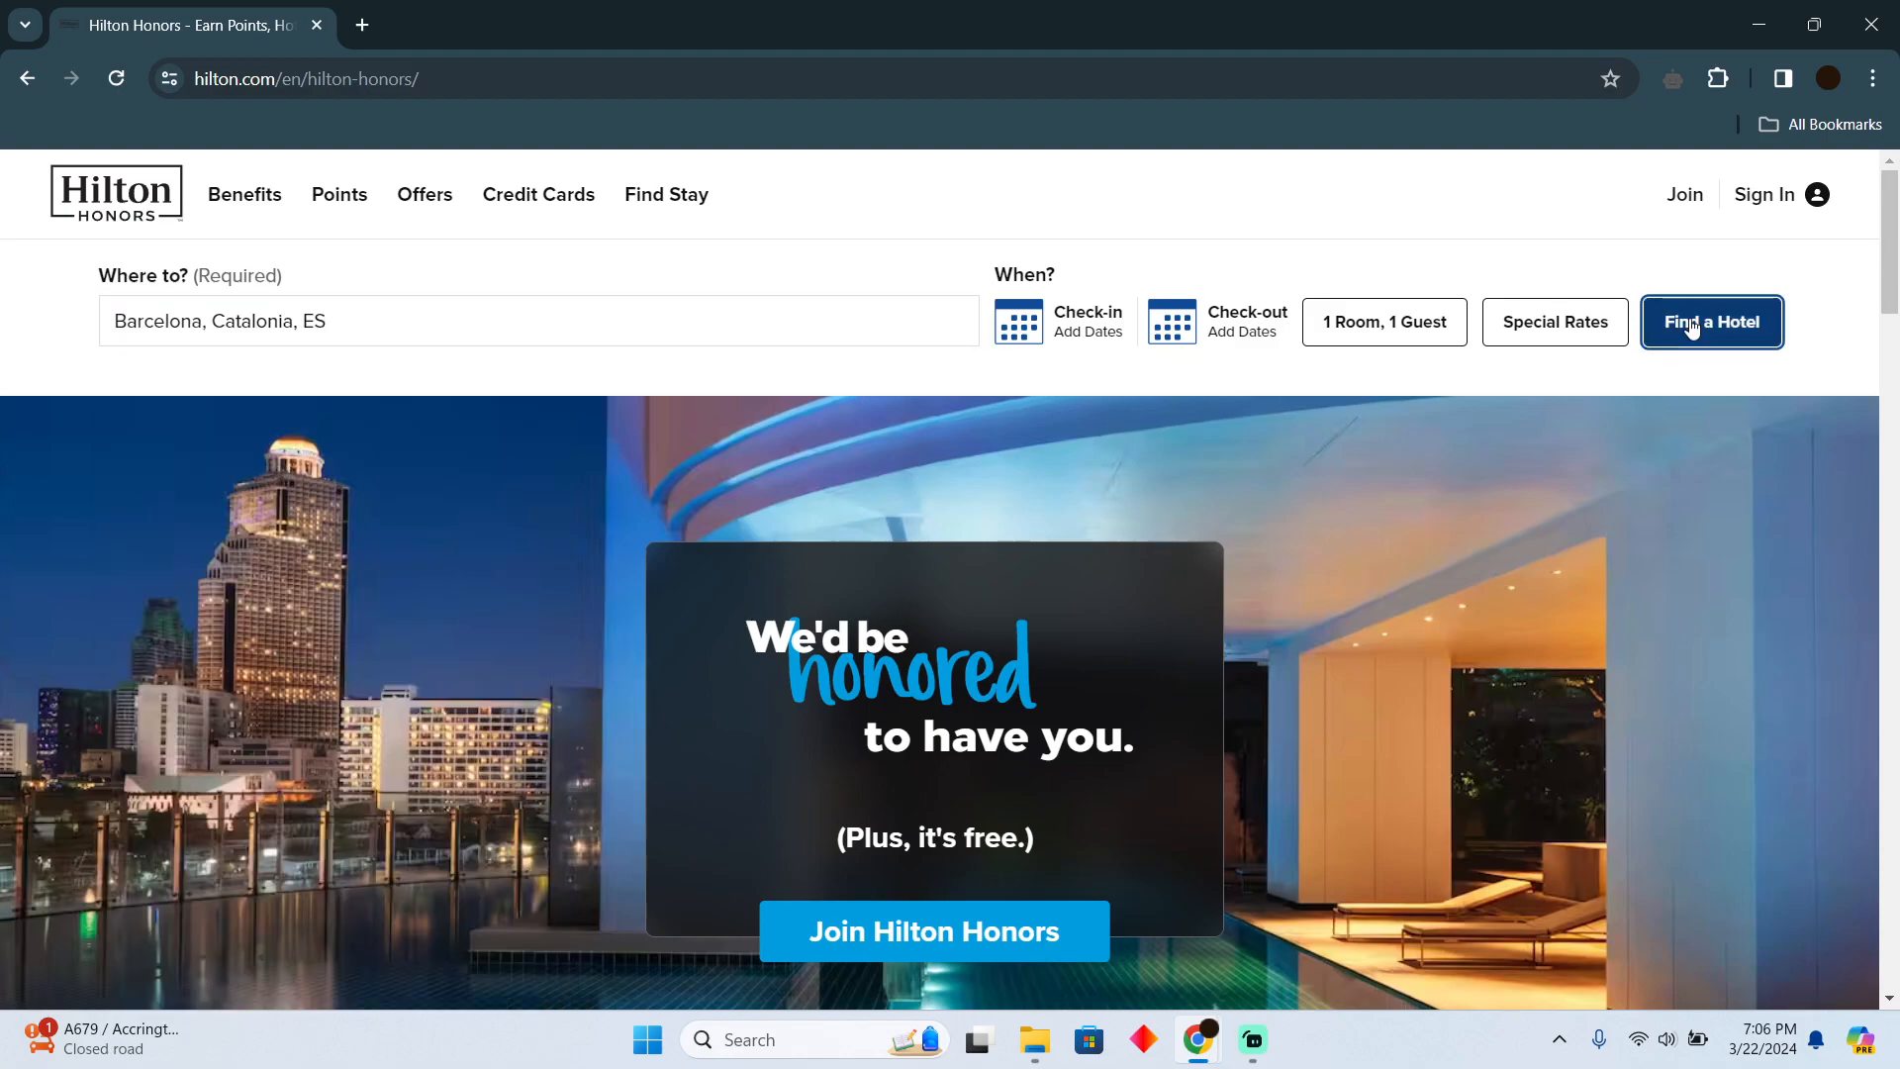
{"action": "left_click", "coordinate": [1712, 321]}
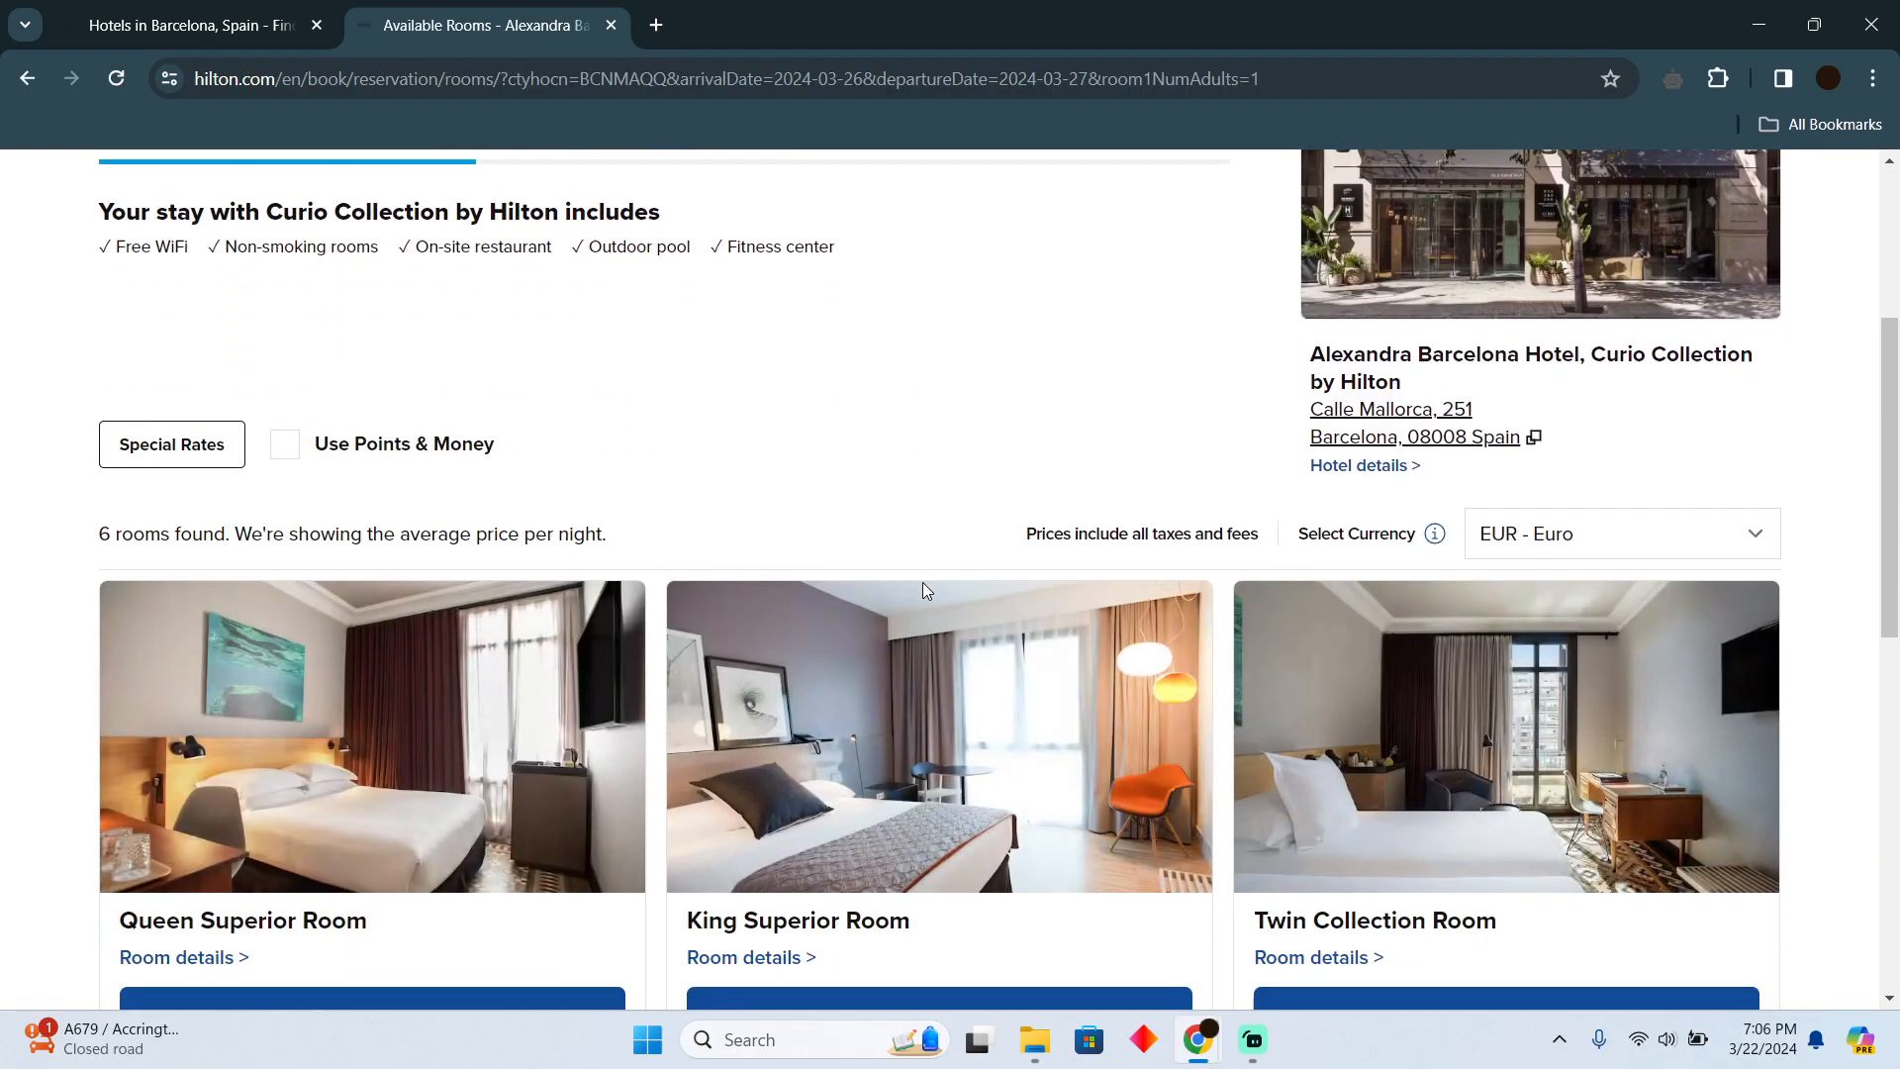
- Enable Use Points & Money pricing and quick-book the Queen Superior Room at Flexible Rate
{"action": "scroll", "scroll_direction": "down", "scroll_amount": 3}
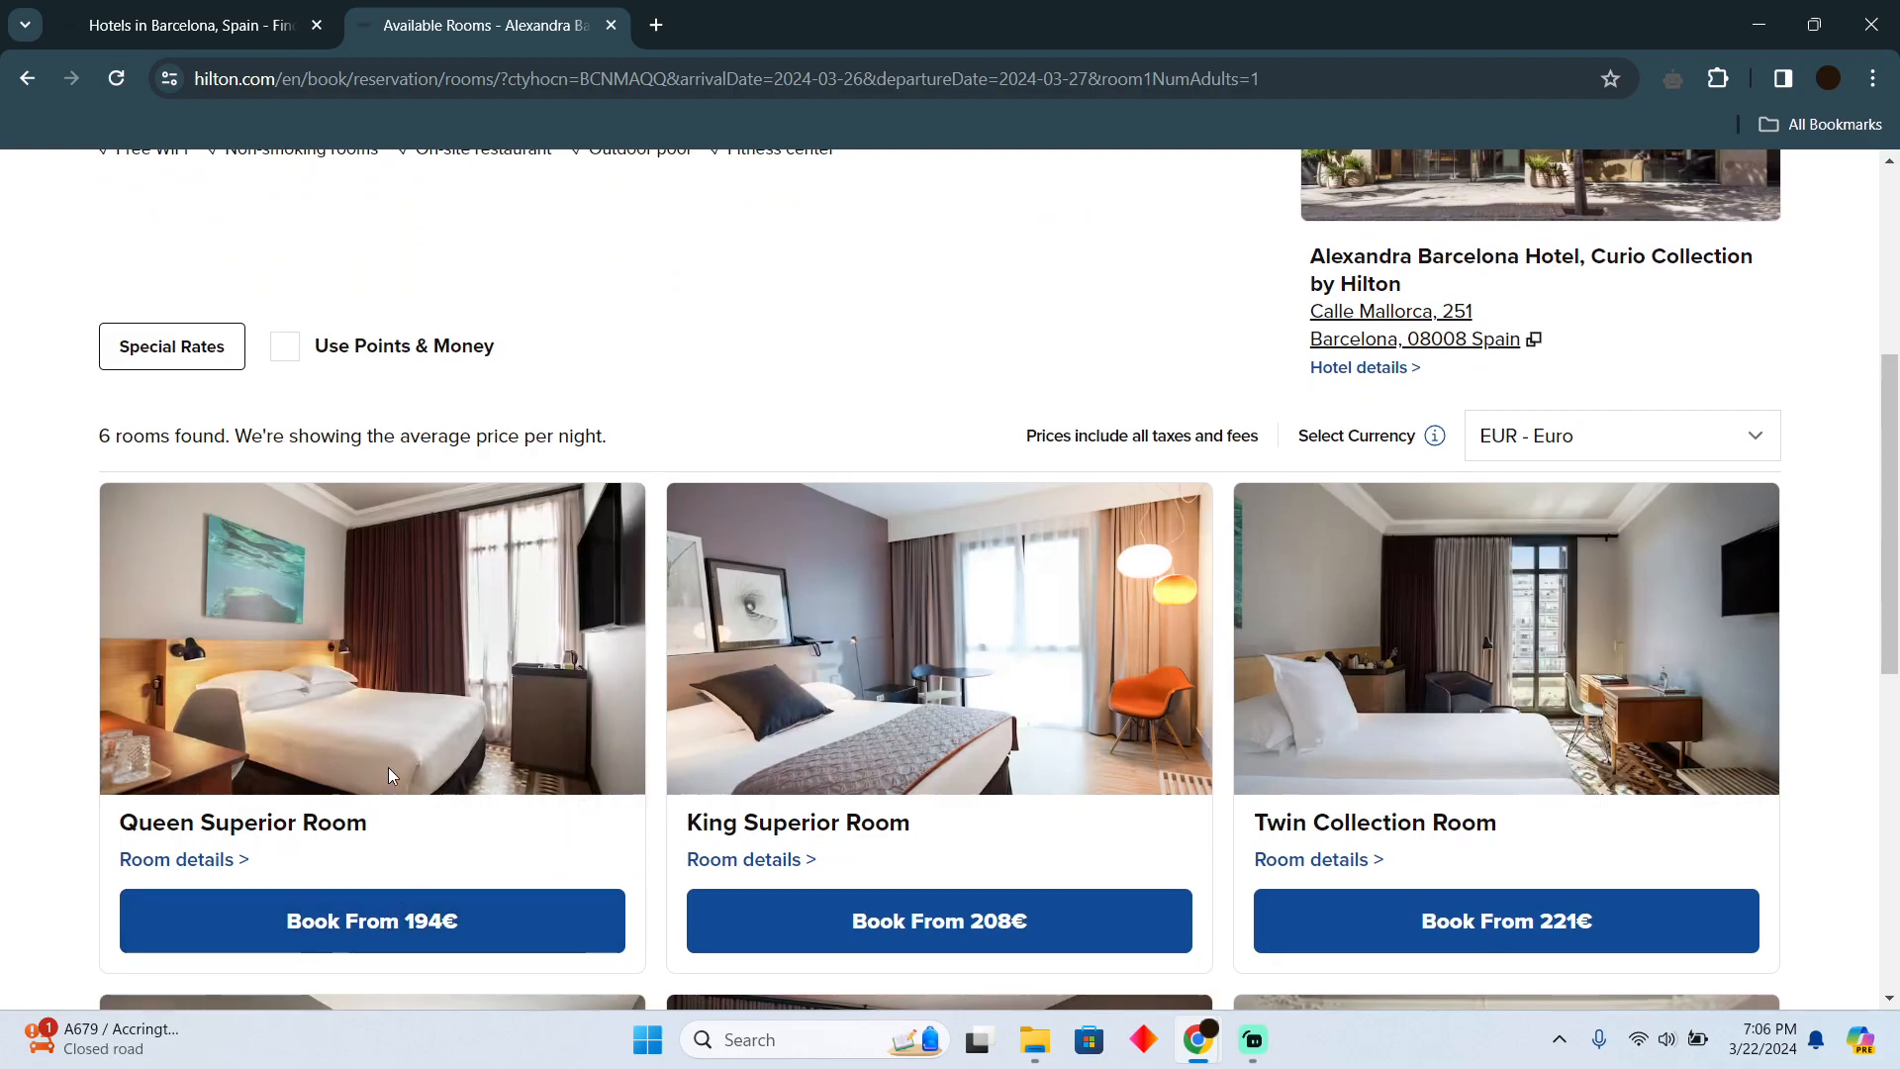
{"action": "mouse_move", "coordinate": [362, 369]}
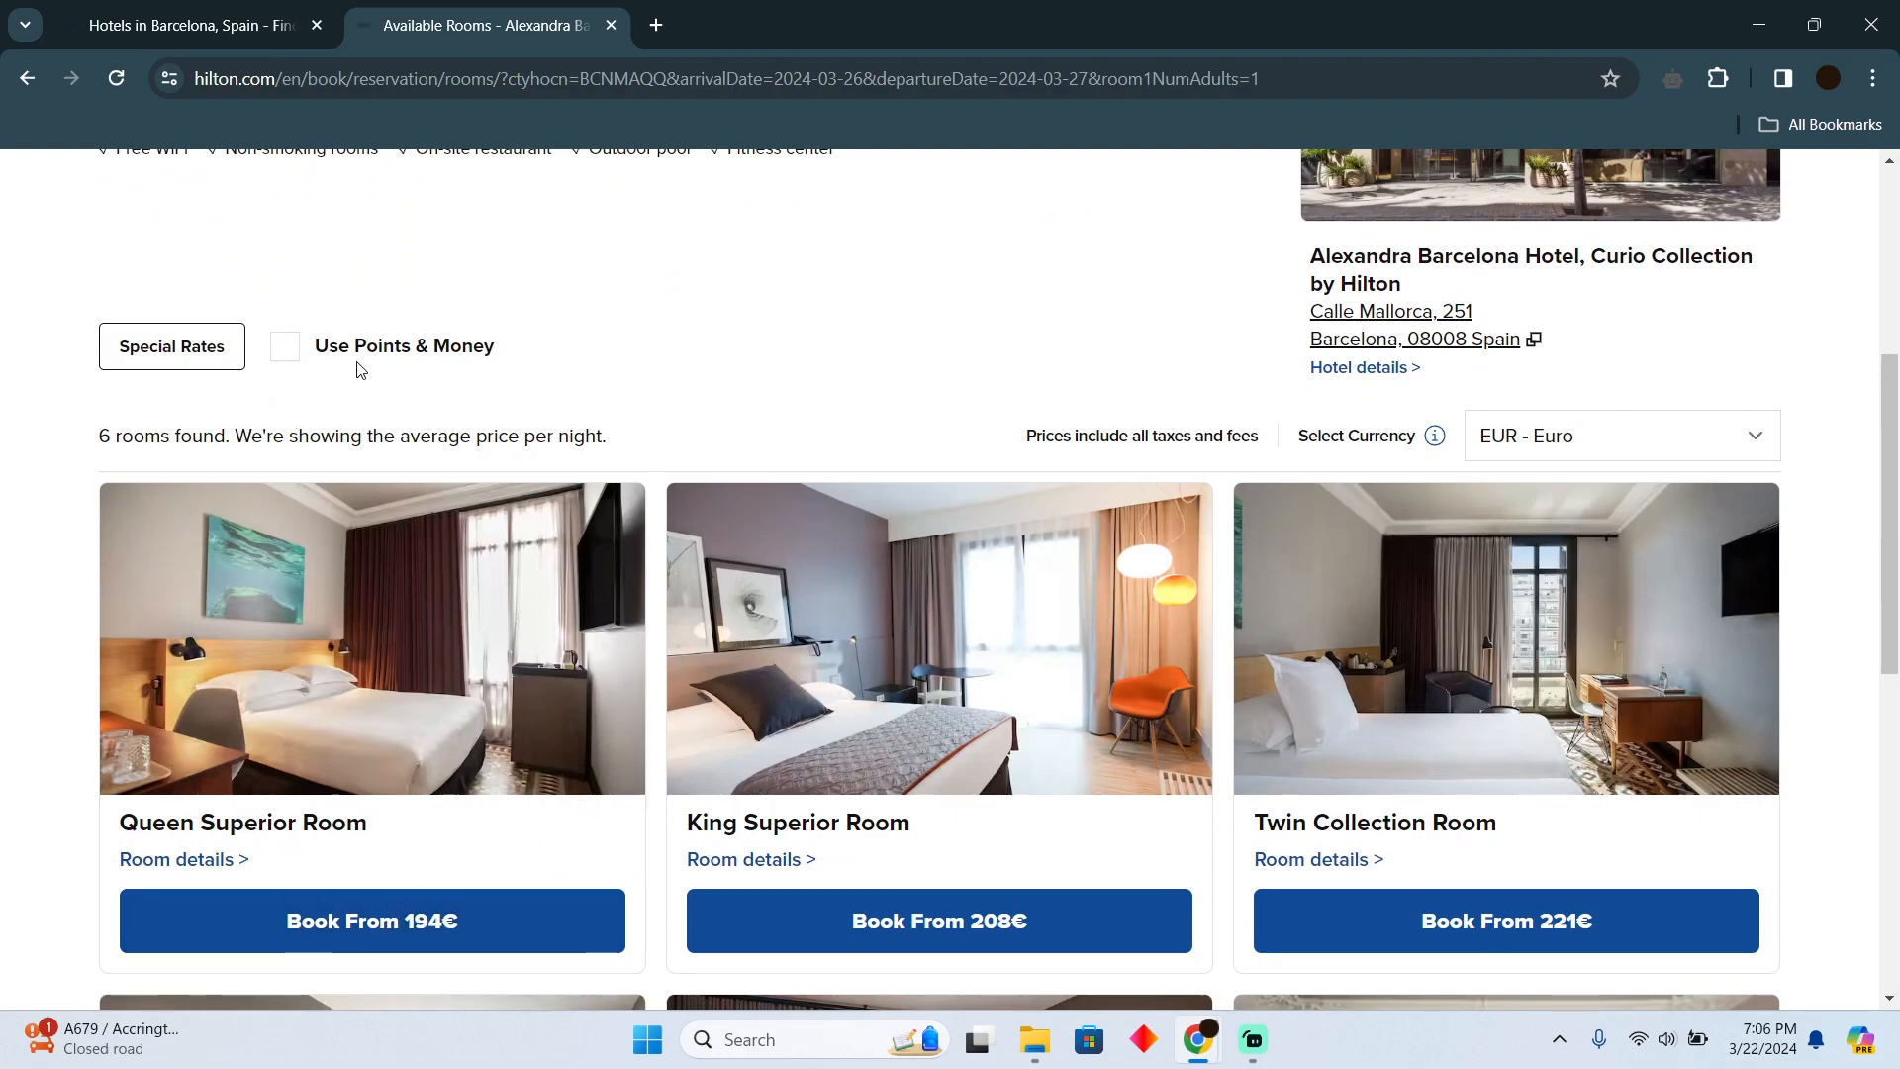
{"action": "mouse_move", "coordinate": [410, 427]}
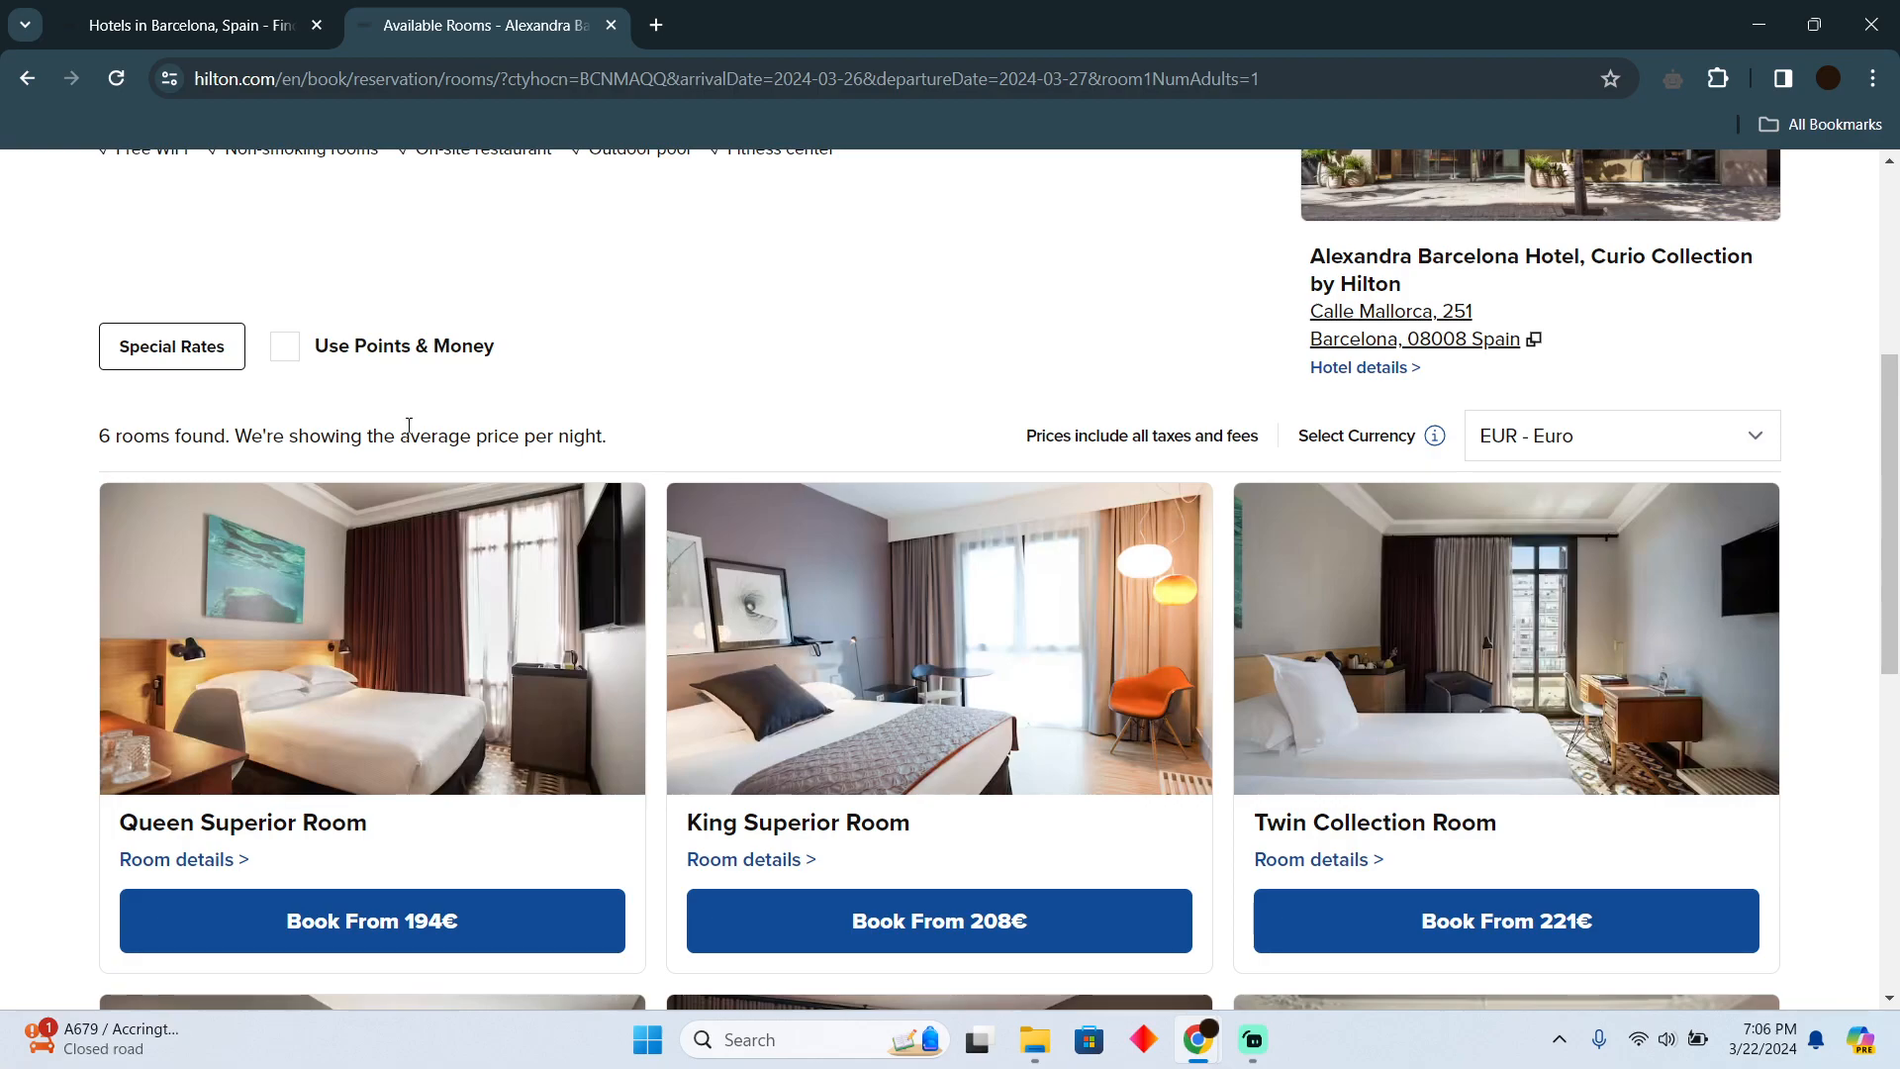
{"action": "mouse_move", "coordinate": [299, 352]}
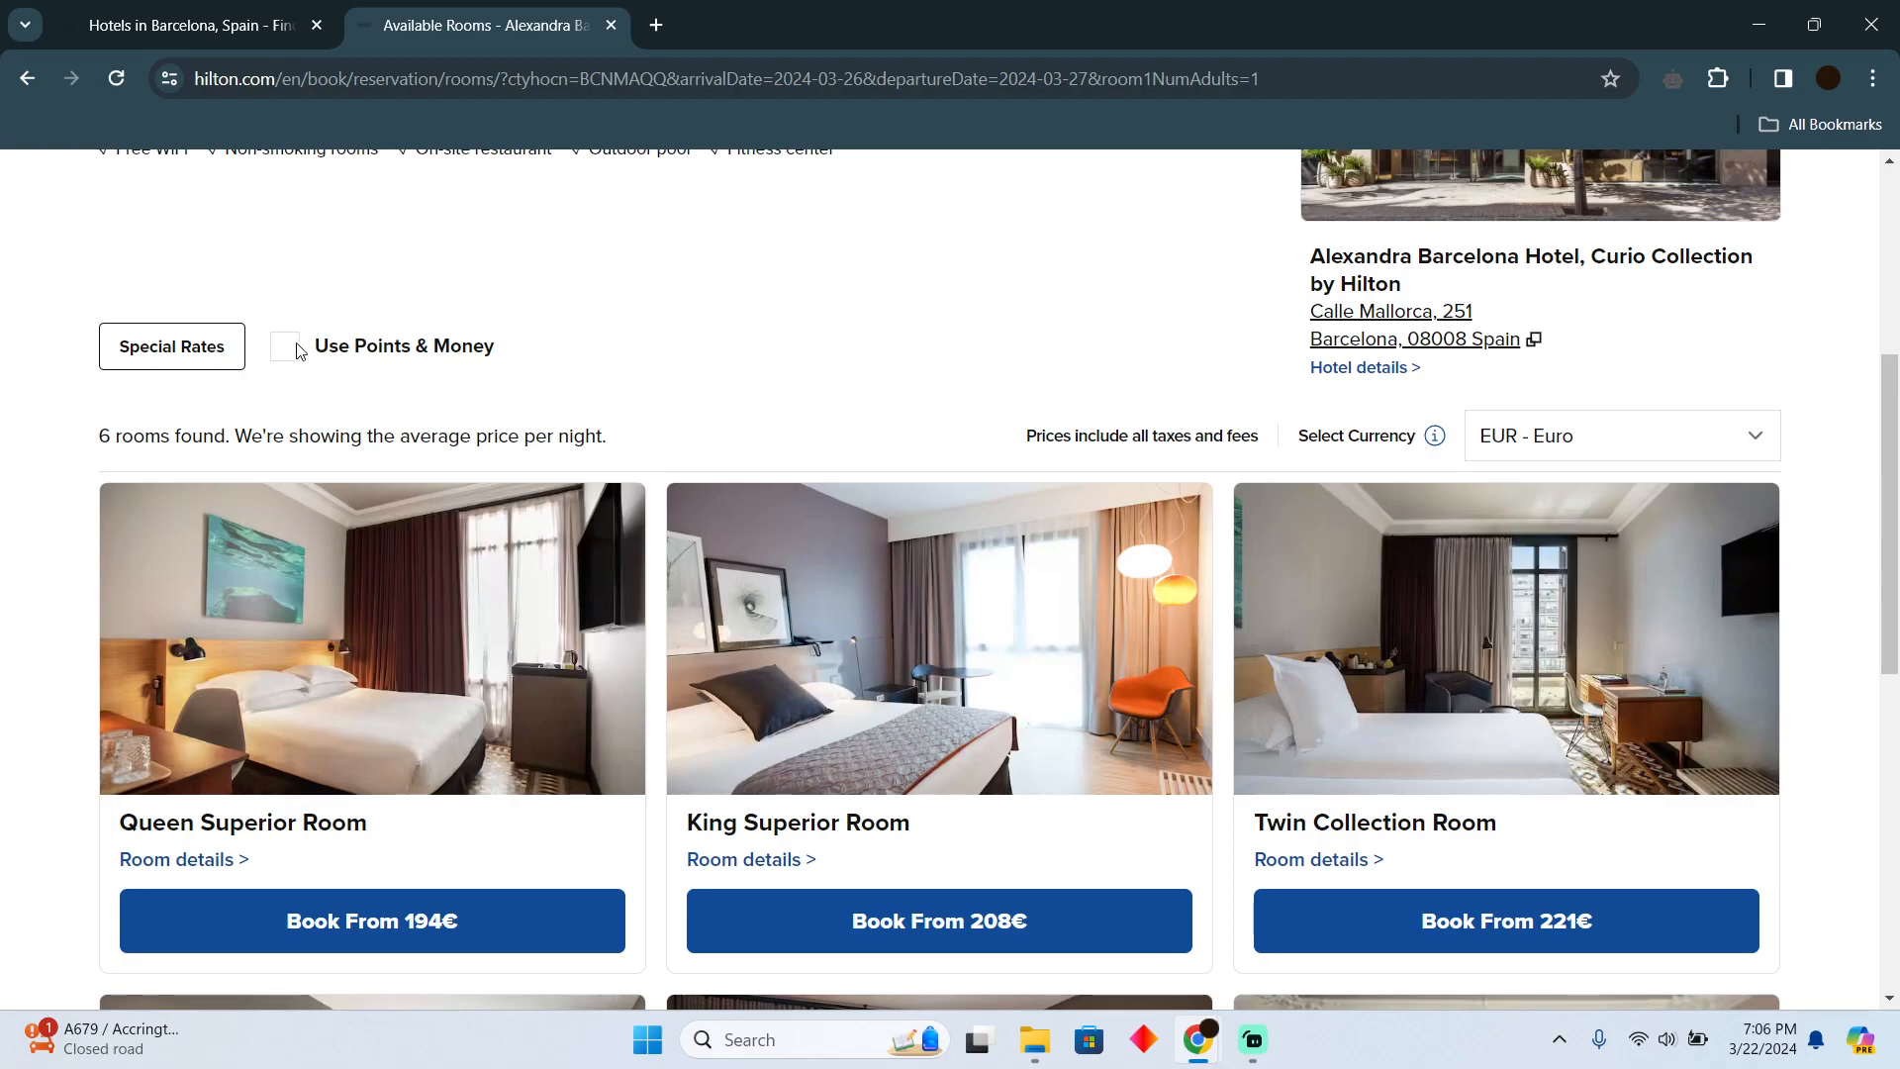
{"action": "left_click", "coordinate": [285, 346]}
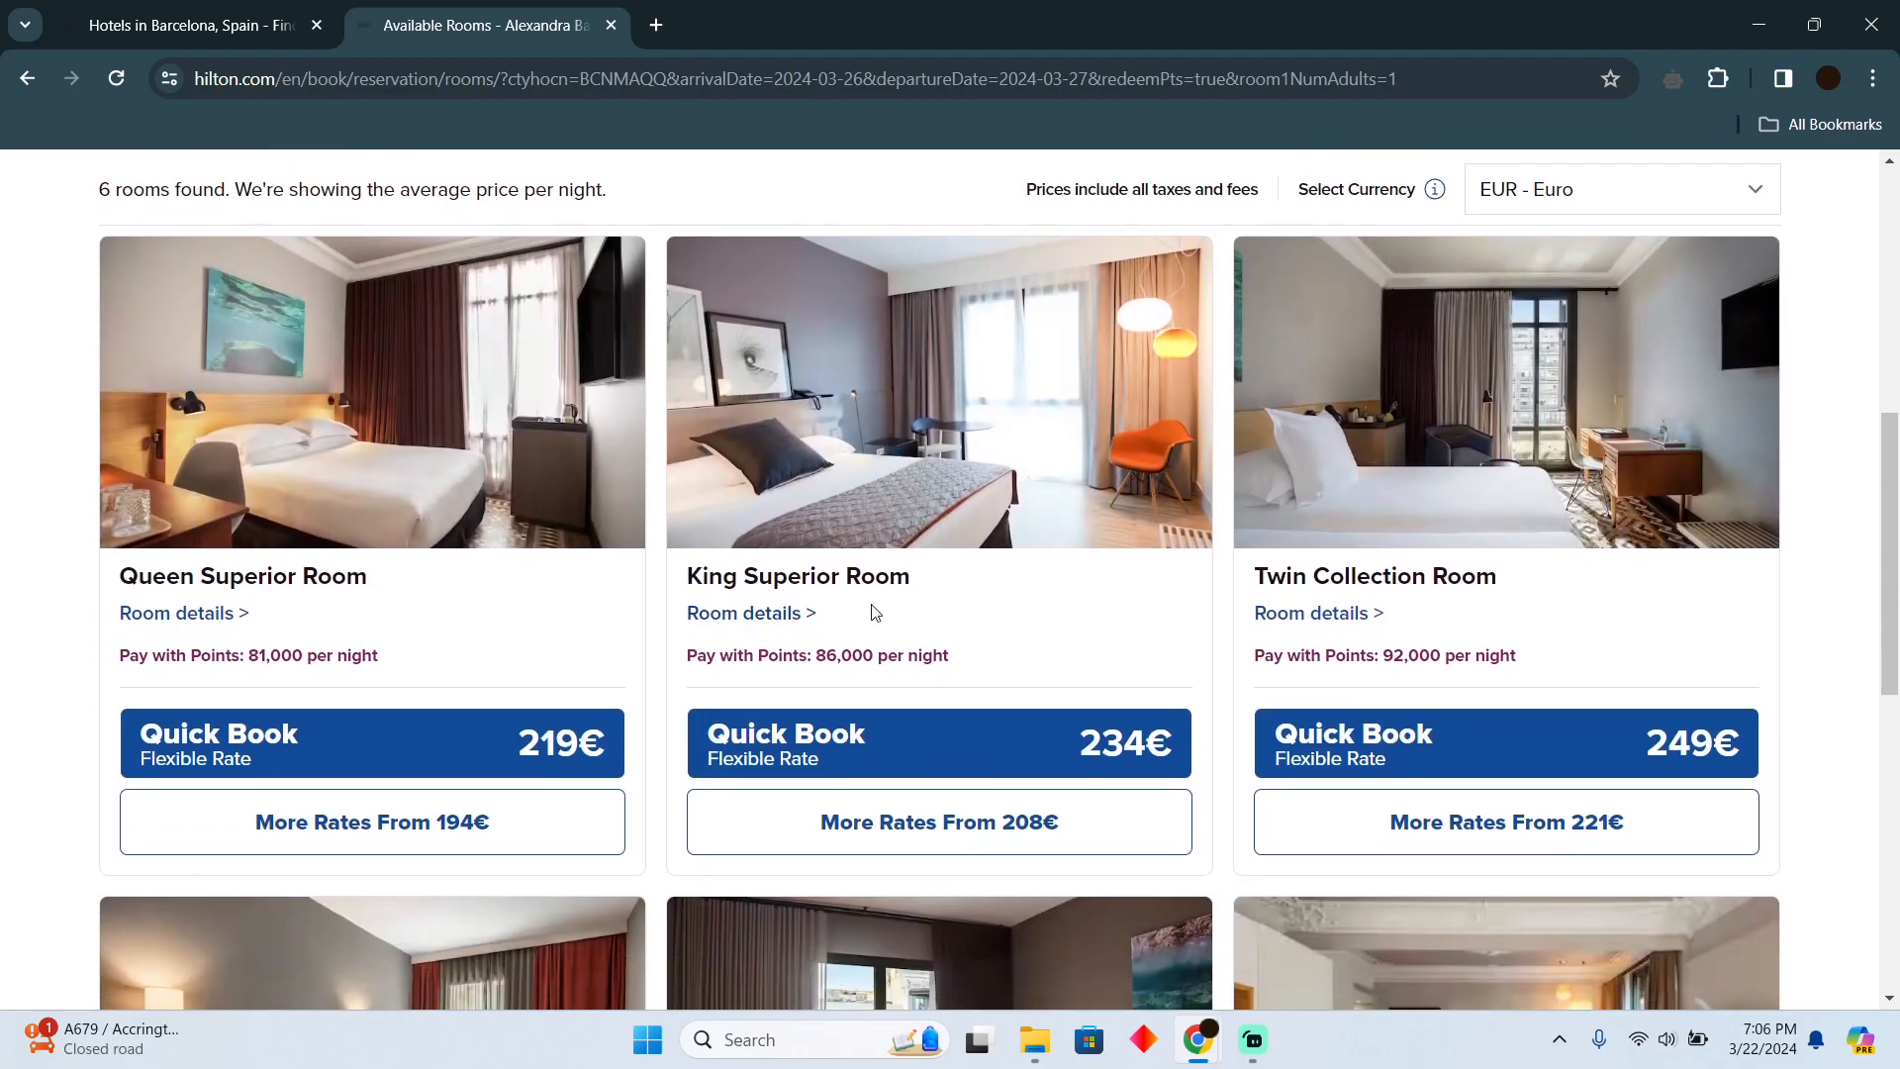
{"action": "mouse_move", "coordinate": [404, 744]}
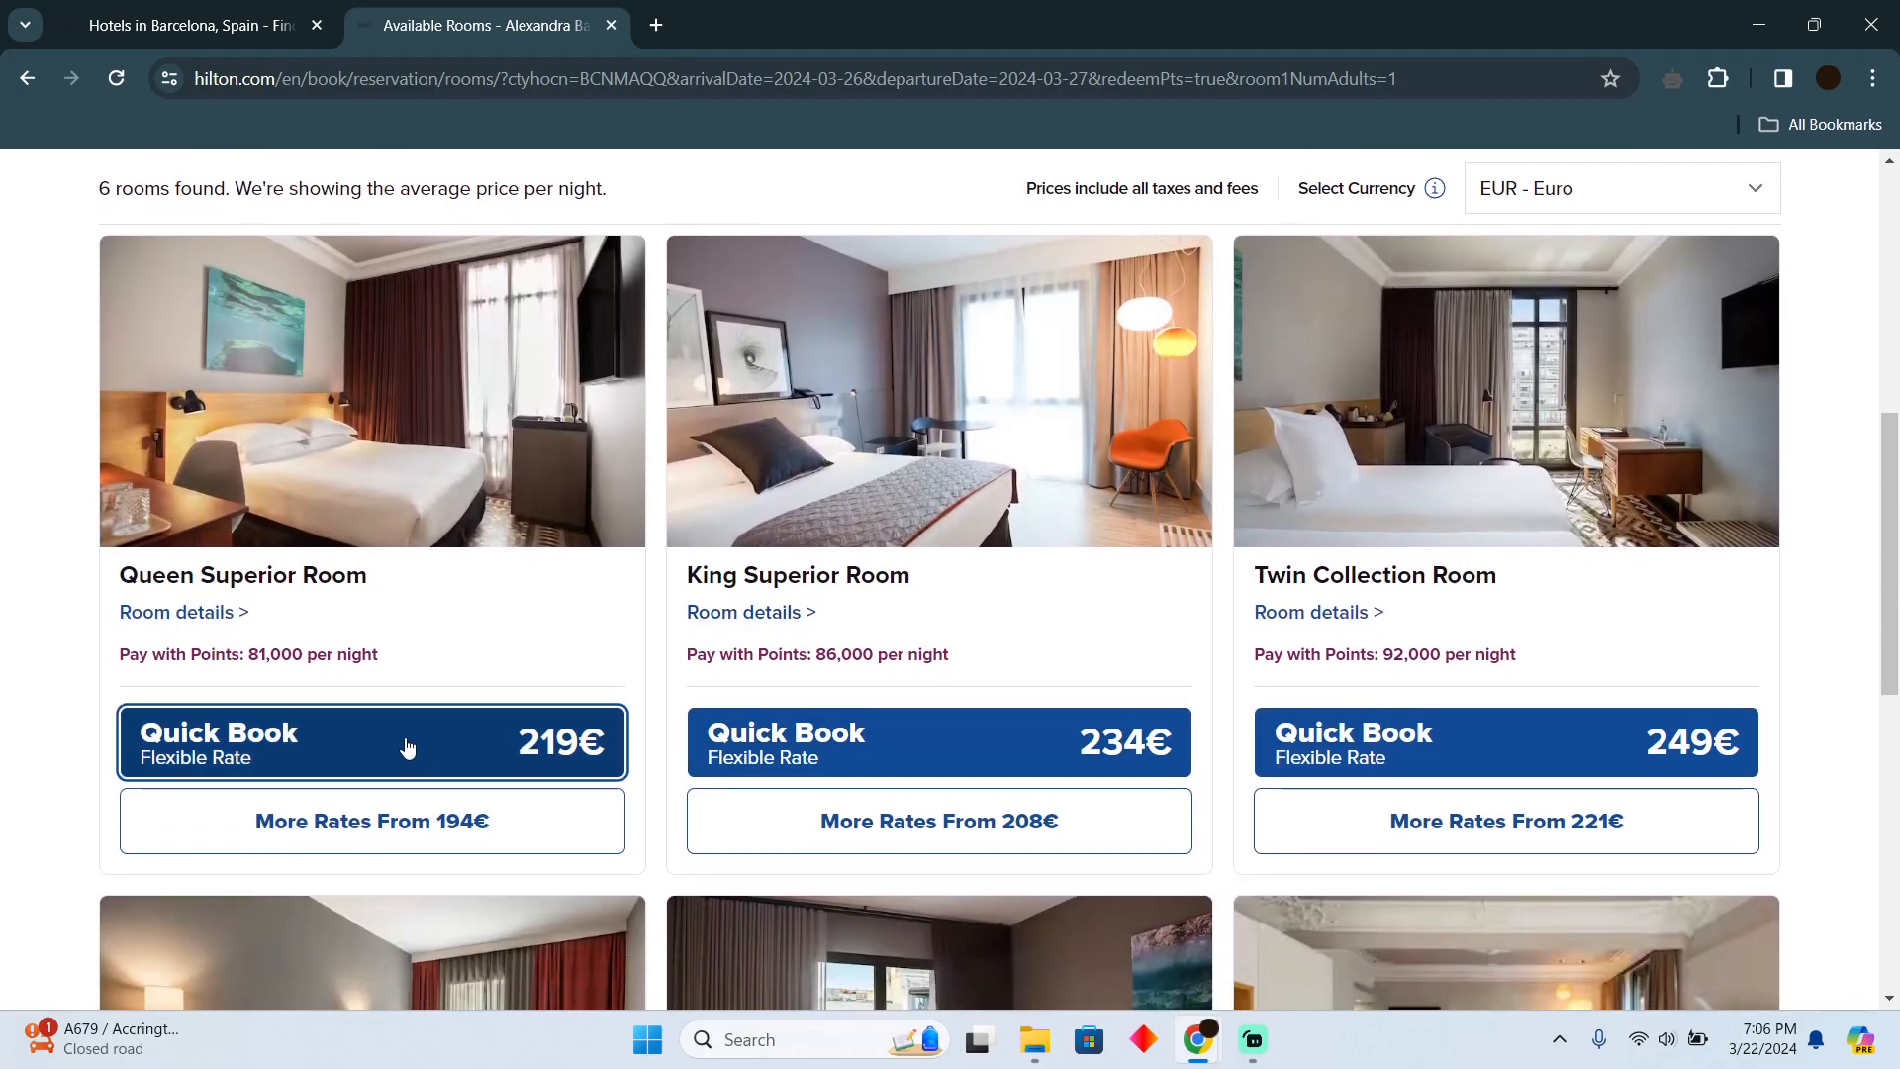
{"action": "left_click", "coordinate": [372, 741]}
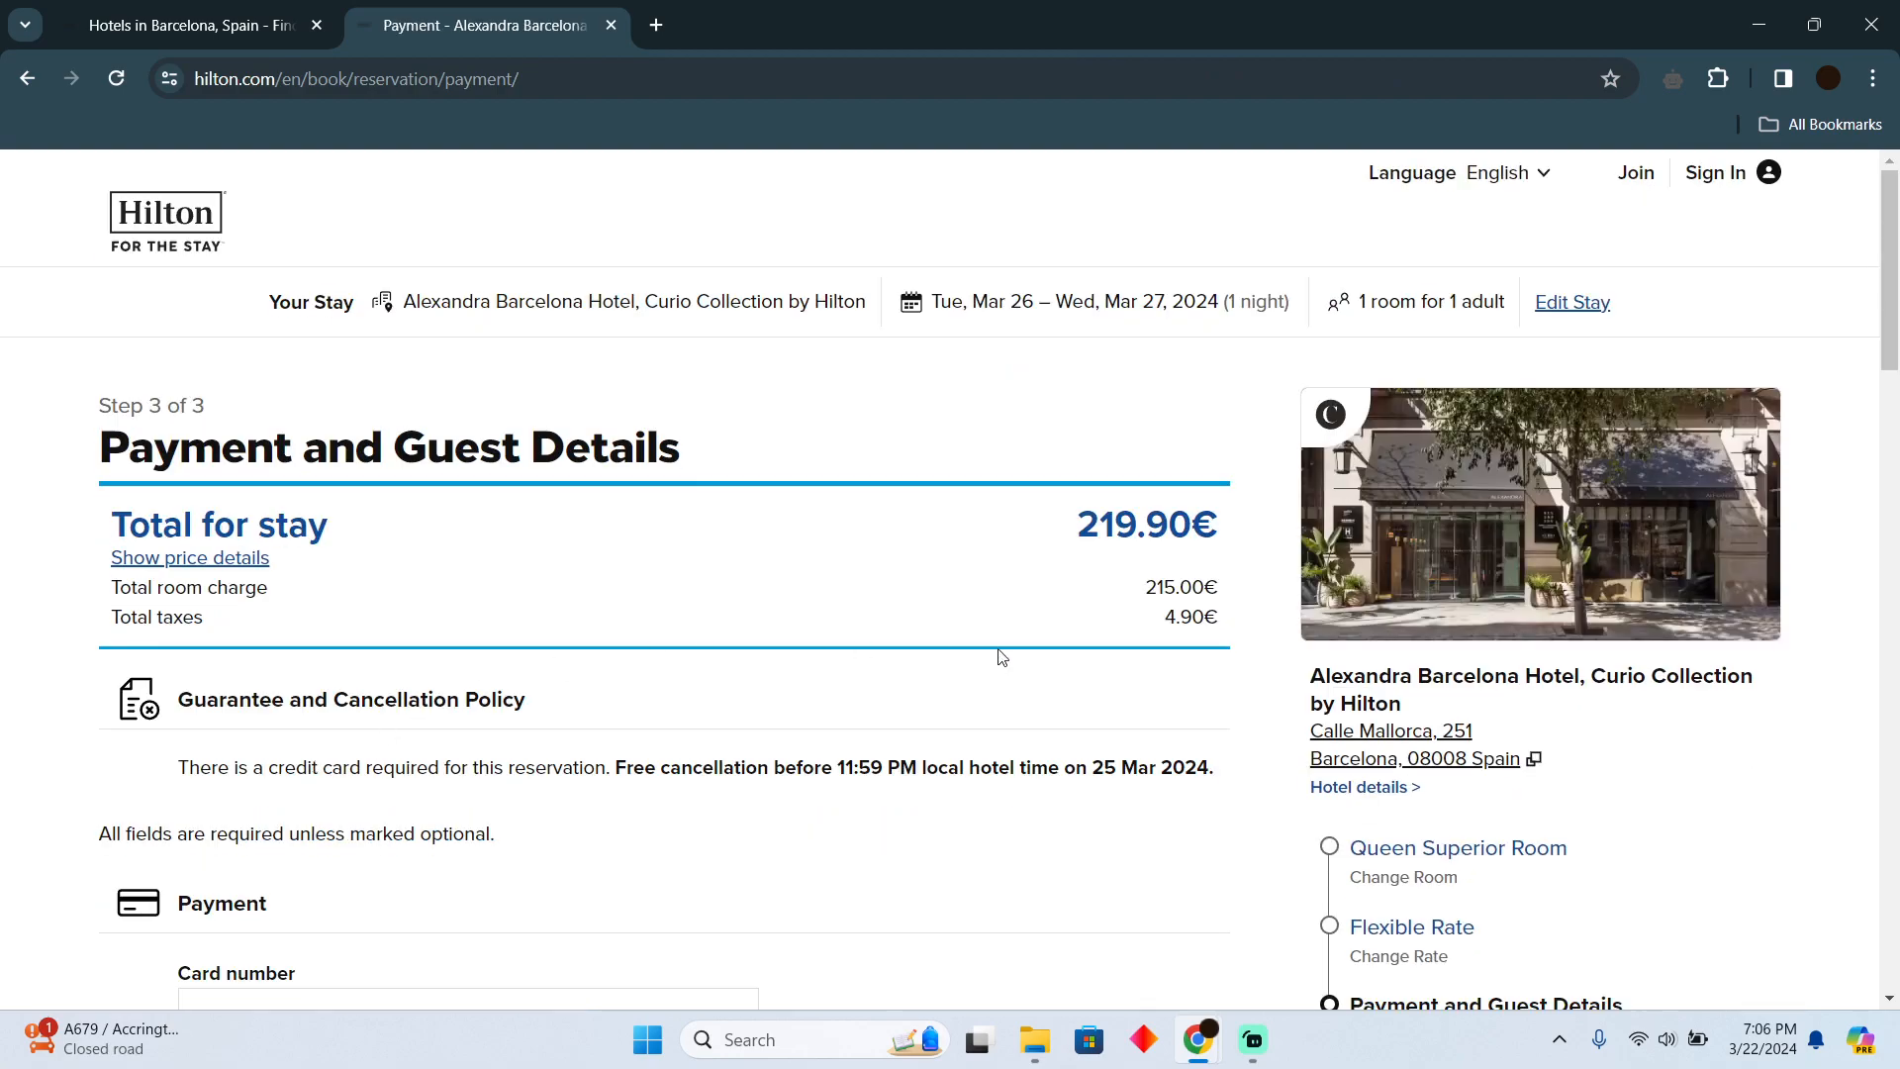
{"action": "scroll", "scroll_direction": "down", "scroll_amount": 3}
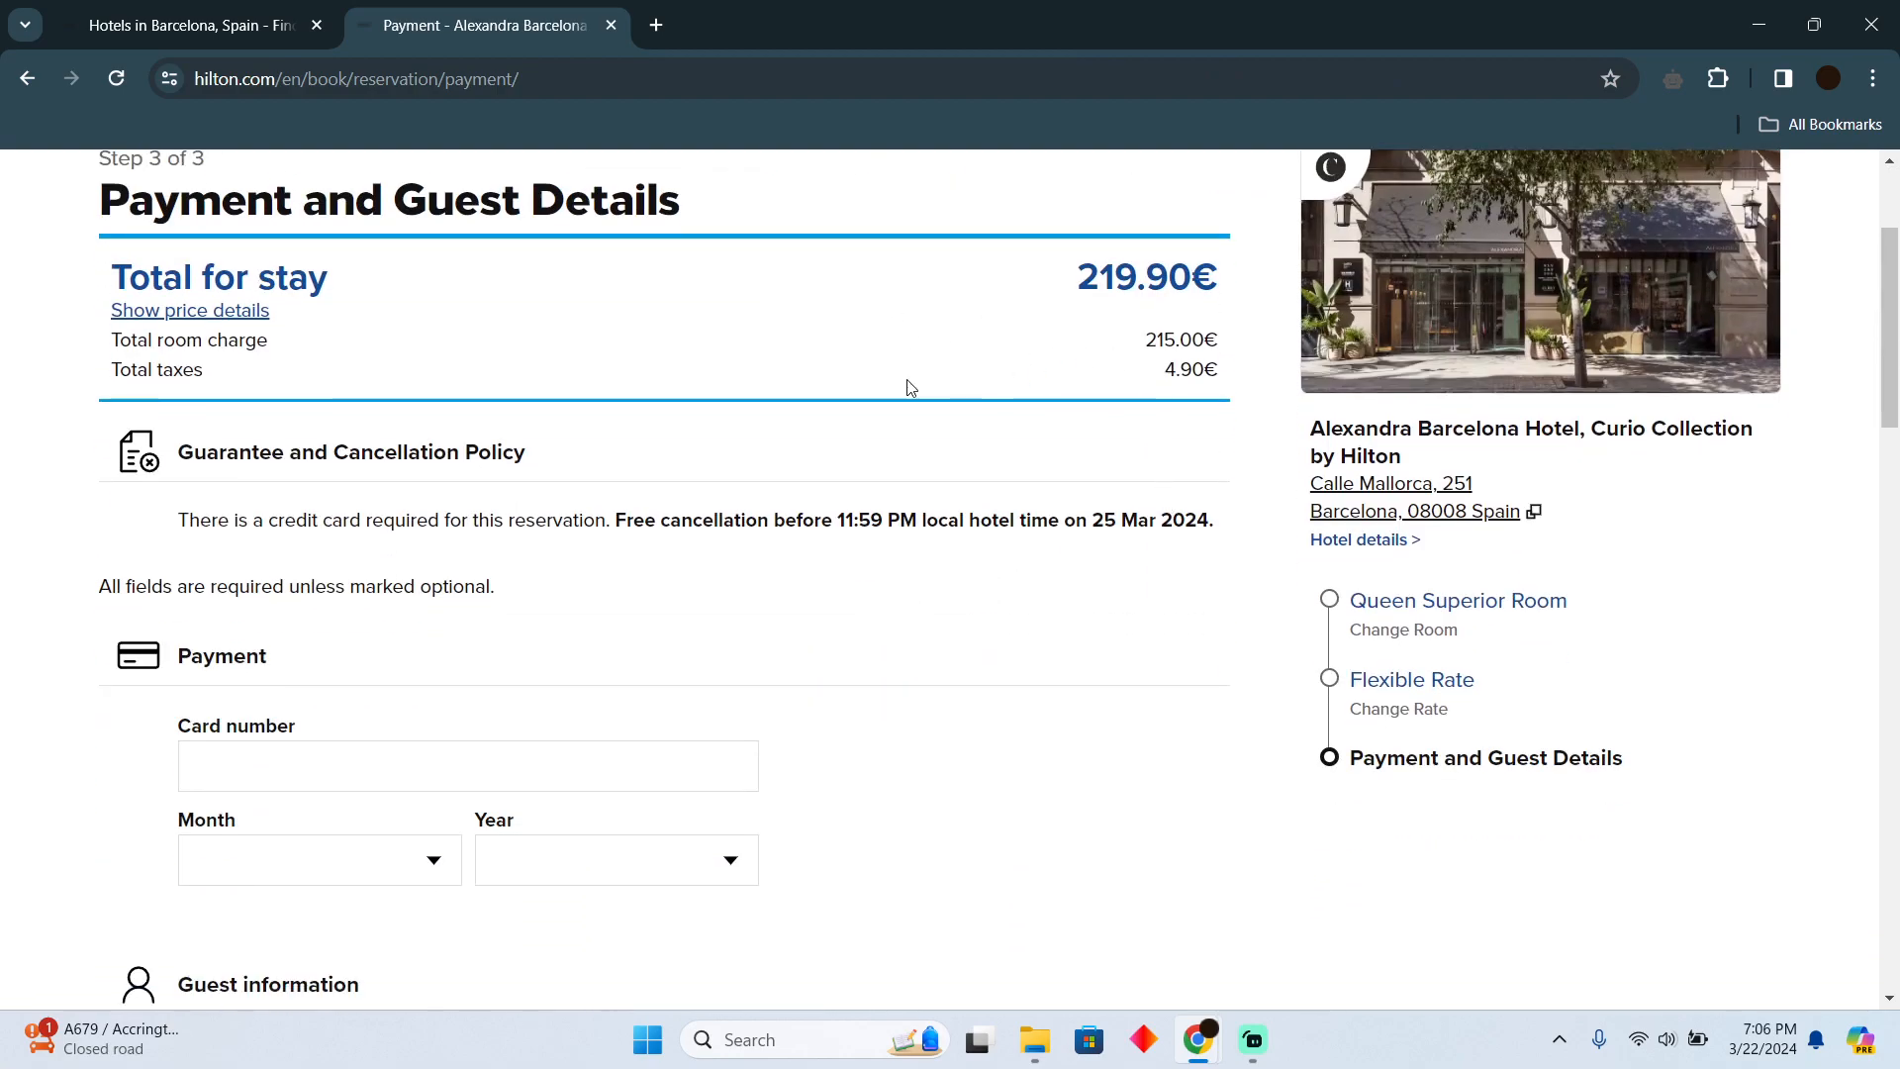
{"action": "scroll", "scroll_direction": "down", "scroll_amount": 3}
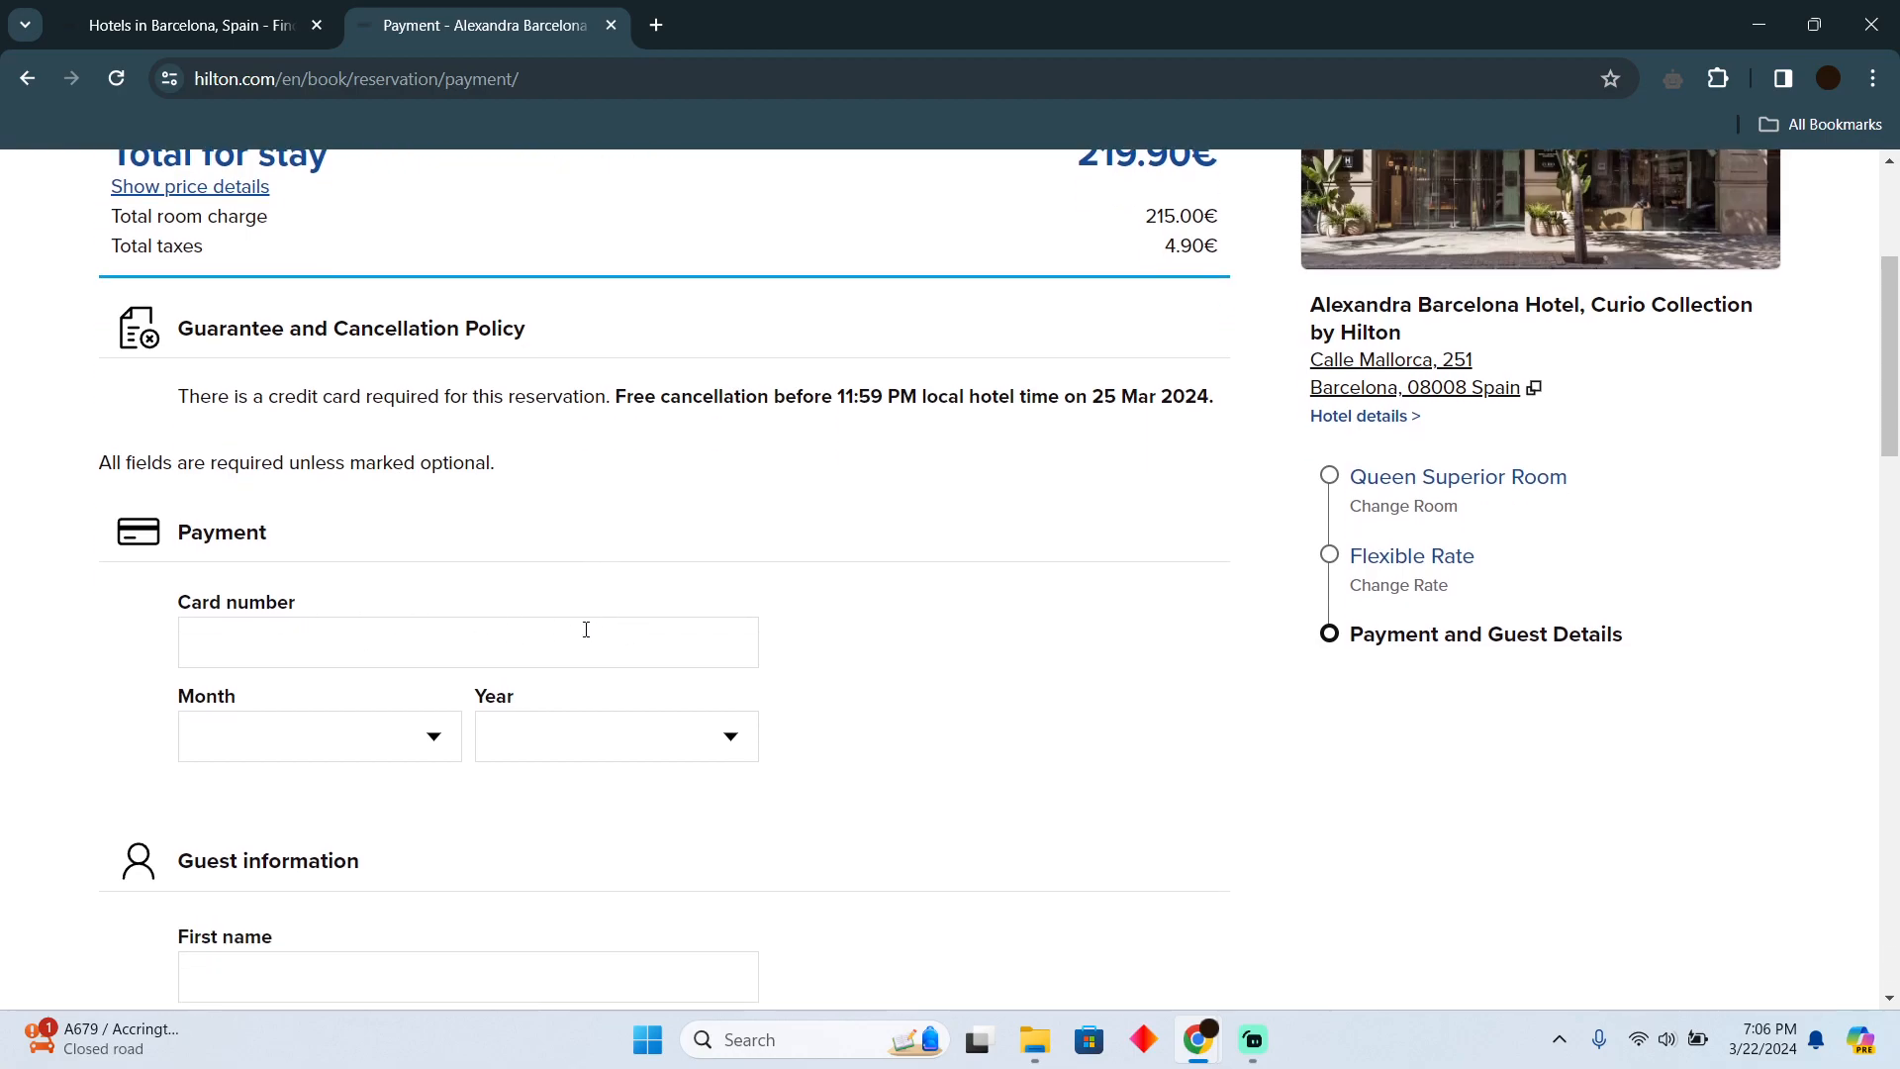
{"action": "mouse_move", "coordinate": [523, 610]}
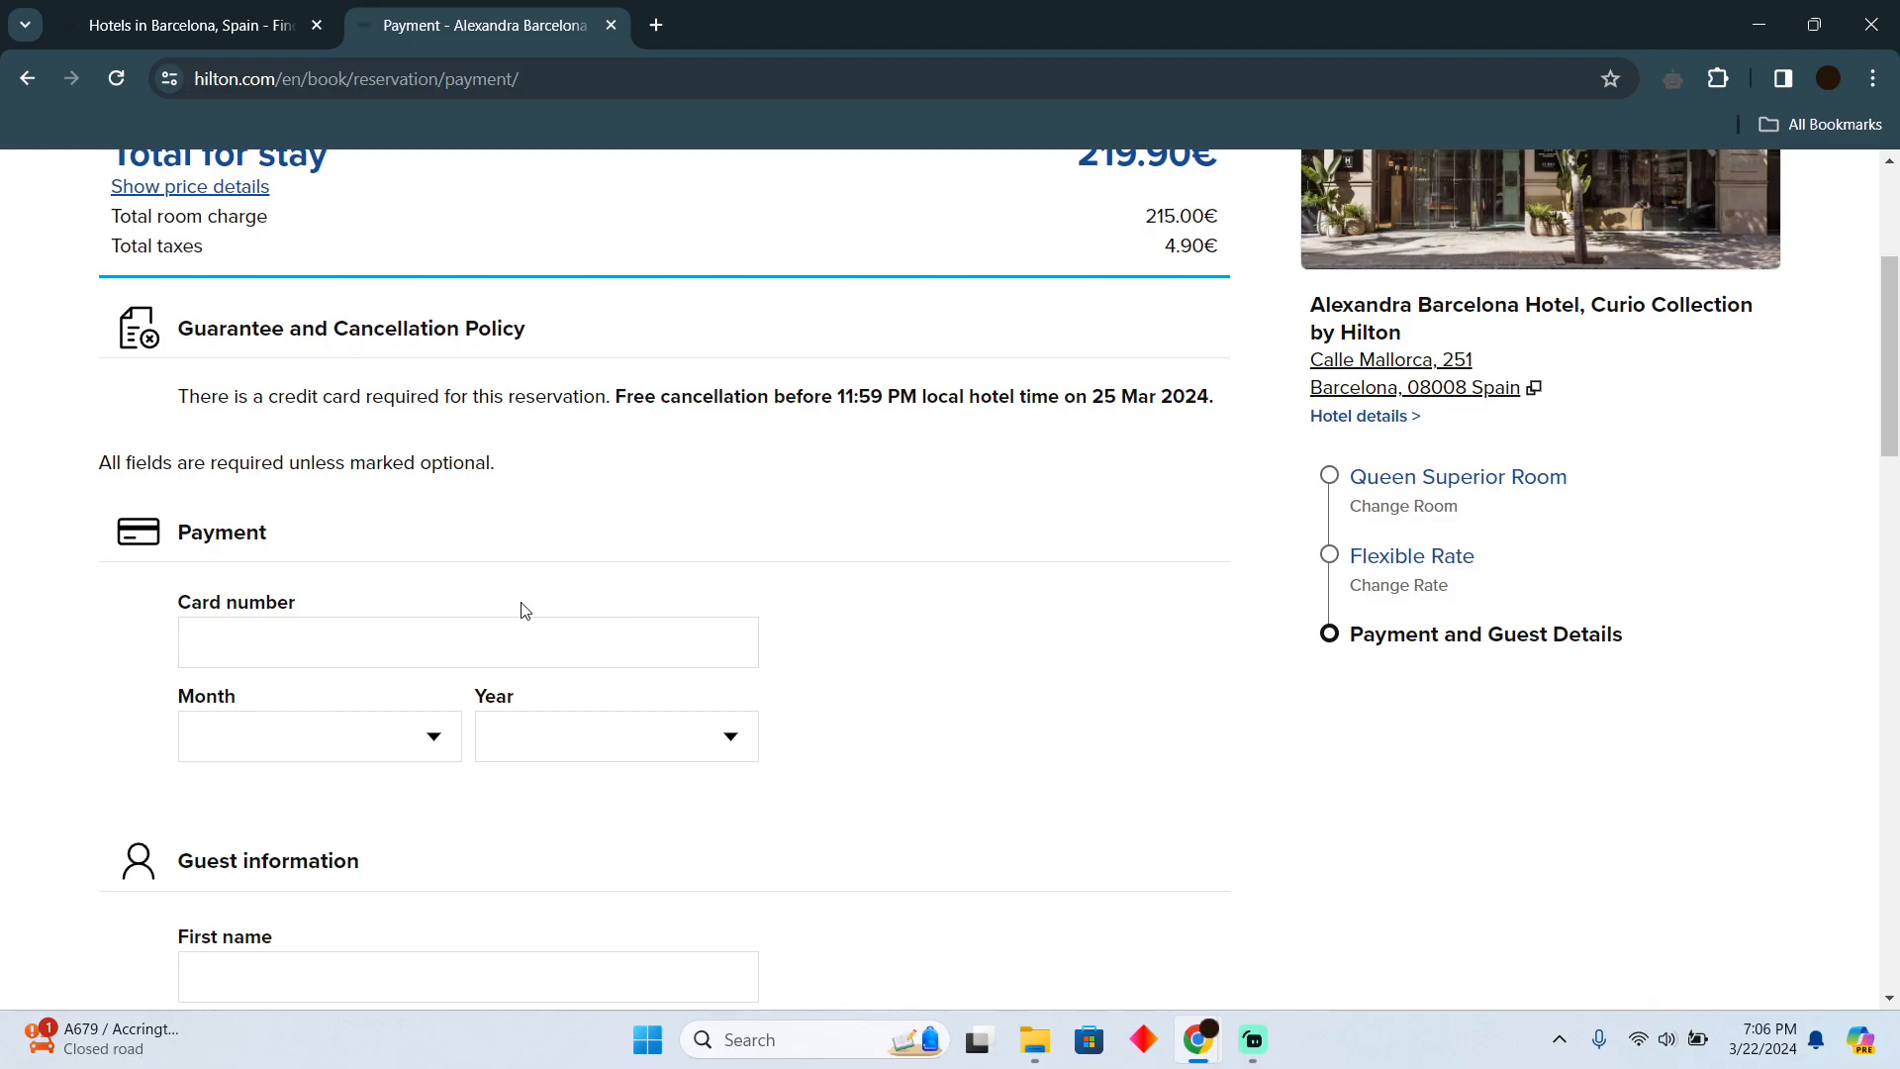
{"action": "mouse_move", "coordinate": [523, 611]}
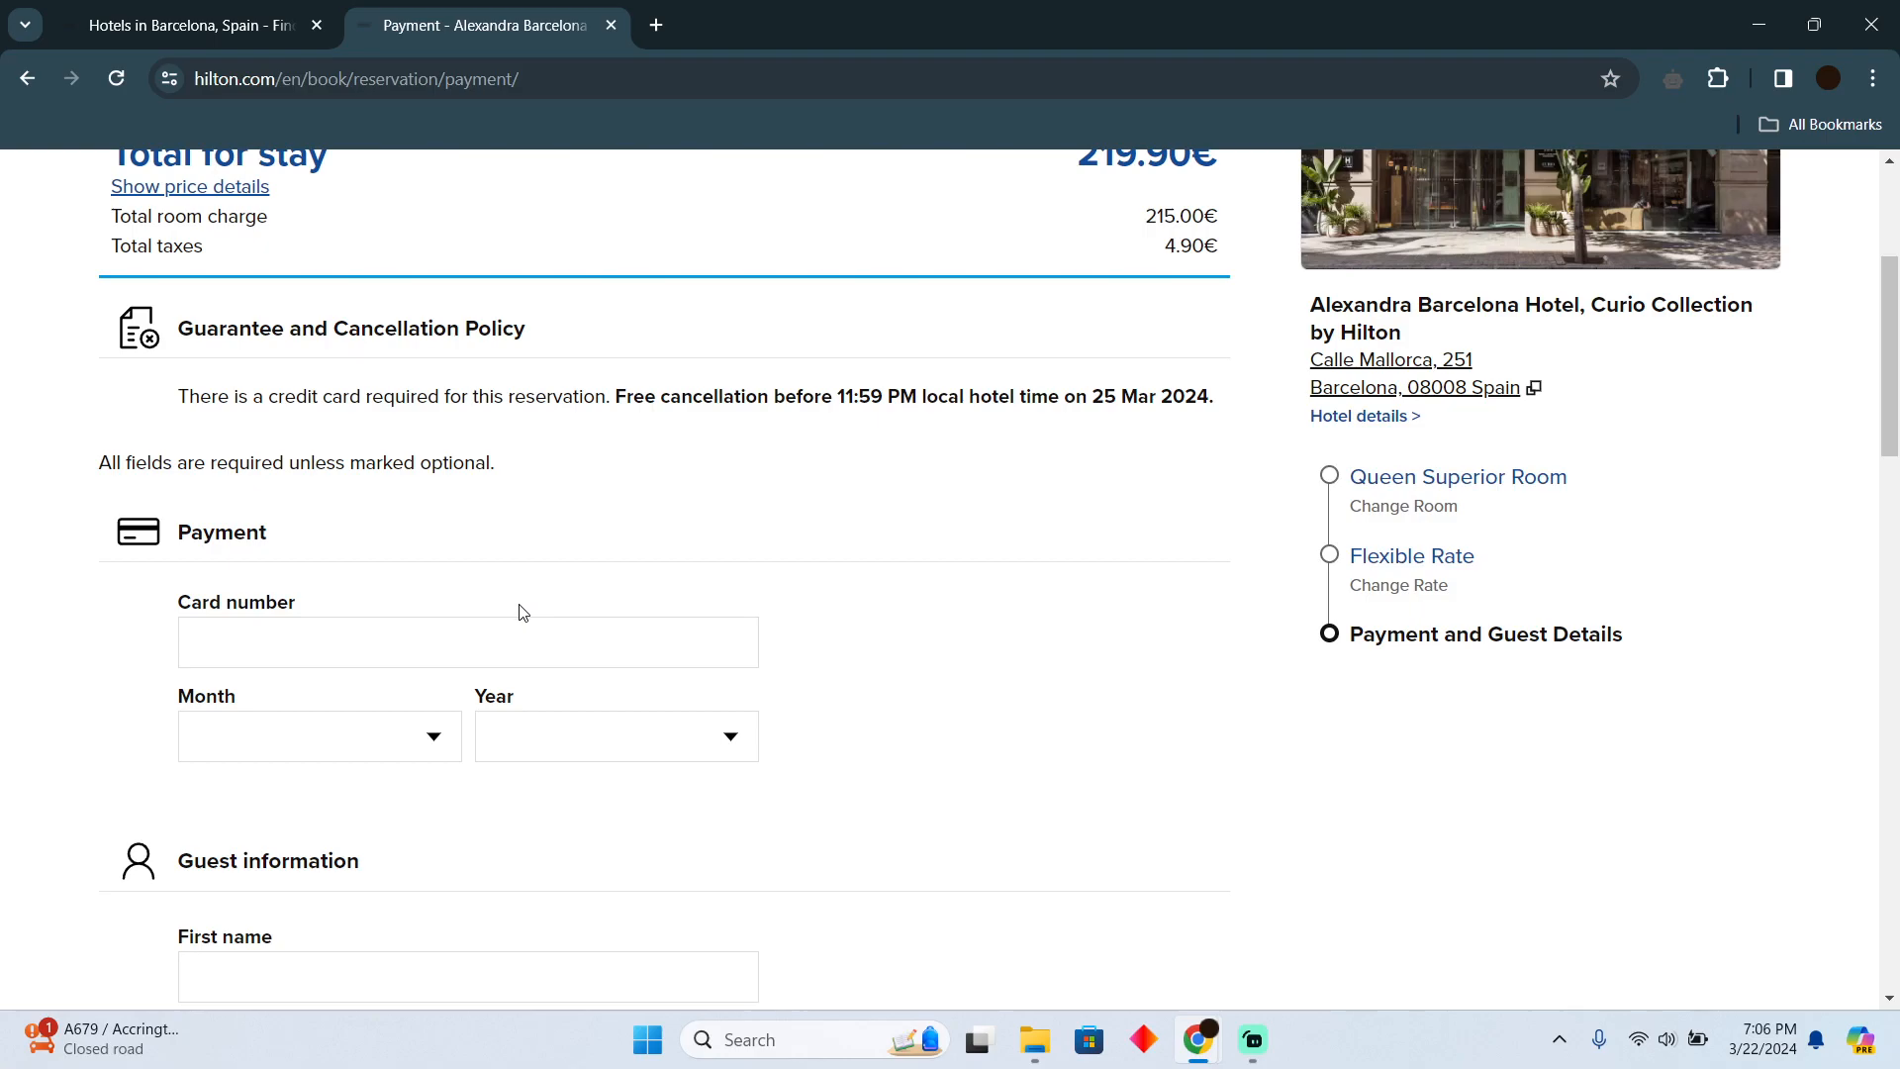